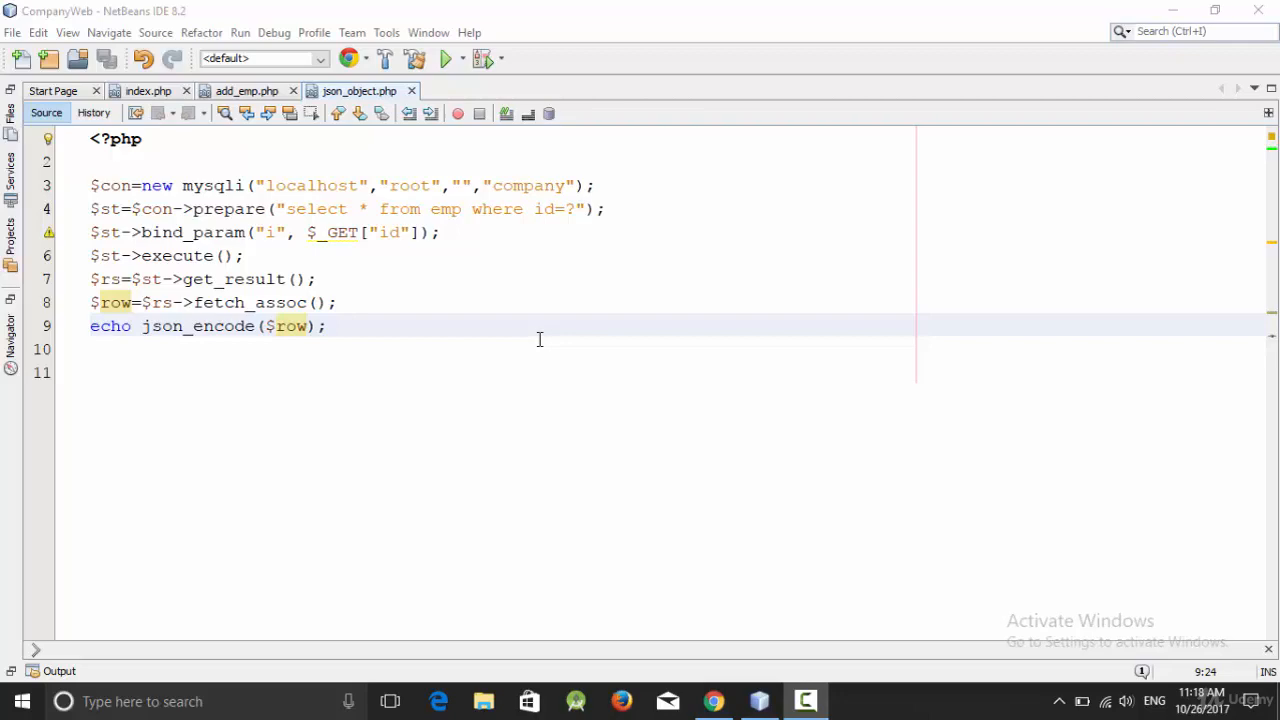
pyautogui.moveTo(714, 700)
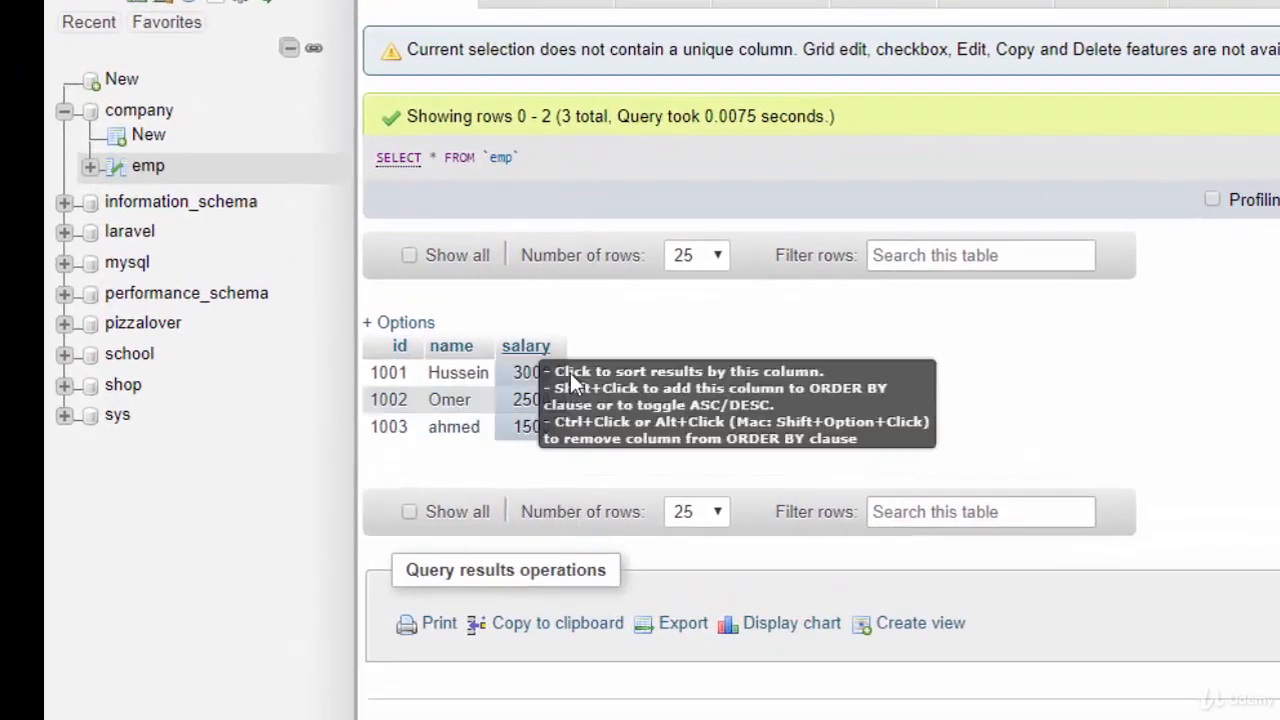
pyautogui.moveTo(756, 424)
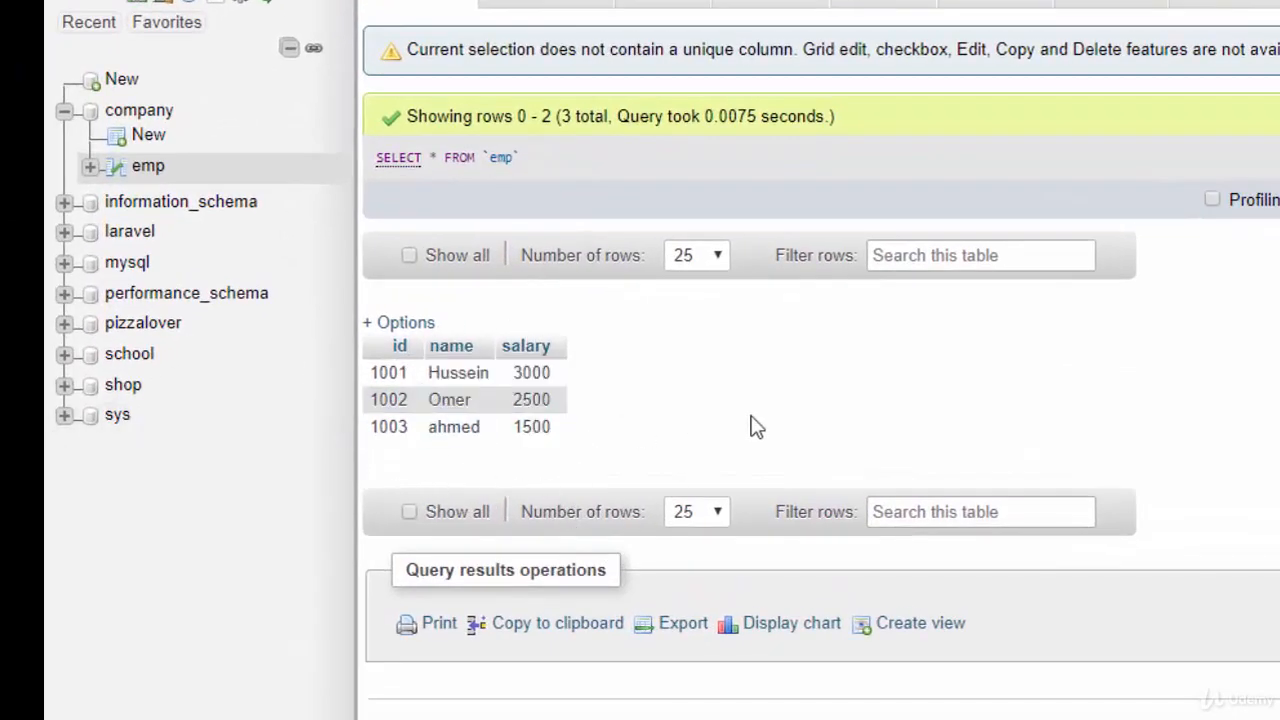
pyautogui.moveTo(762, 424)
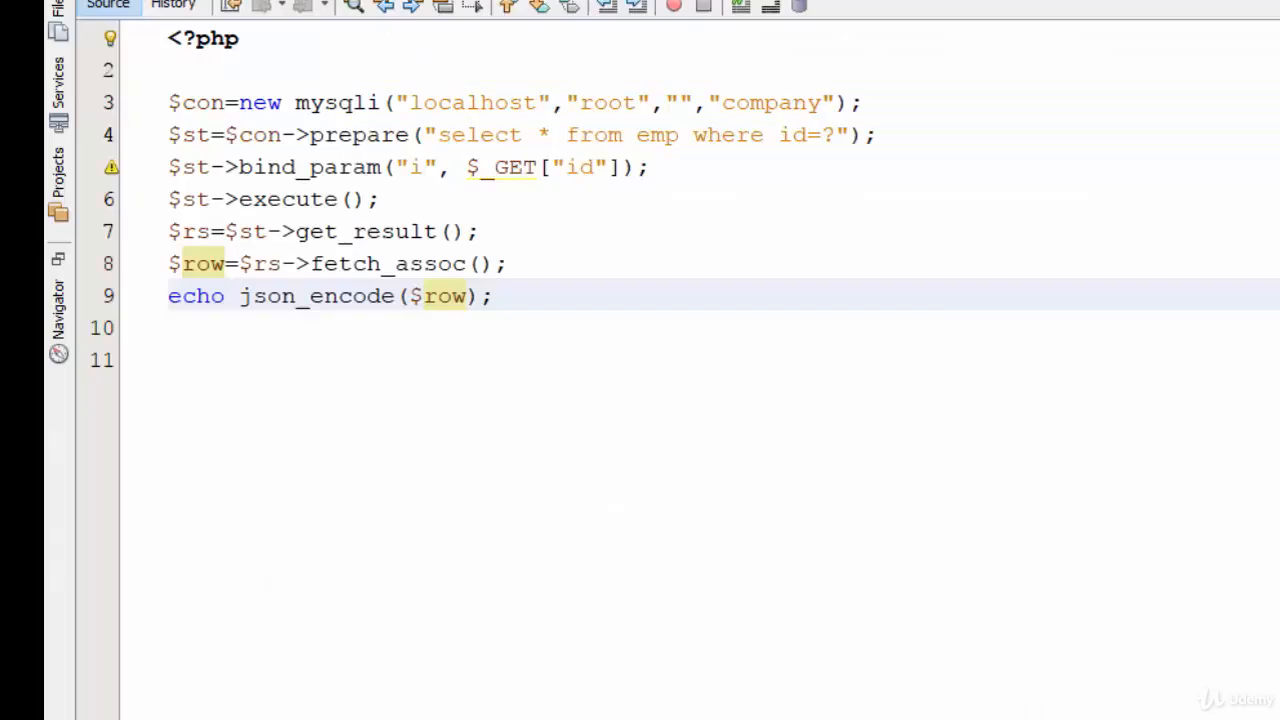
# Create a new PHP file named json_array in CompanyWeb's Source Files via New > PHP File.
pyautogui.click(58, 180)
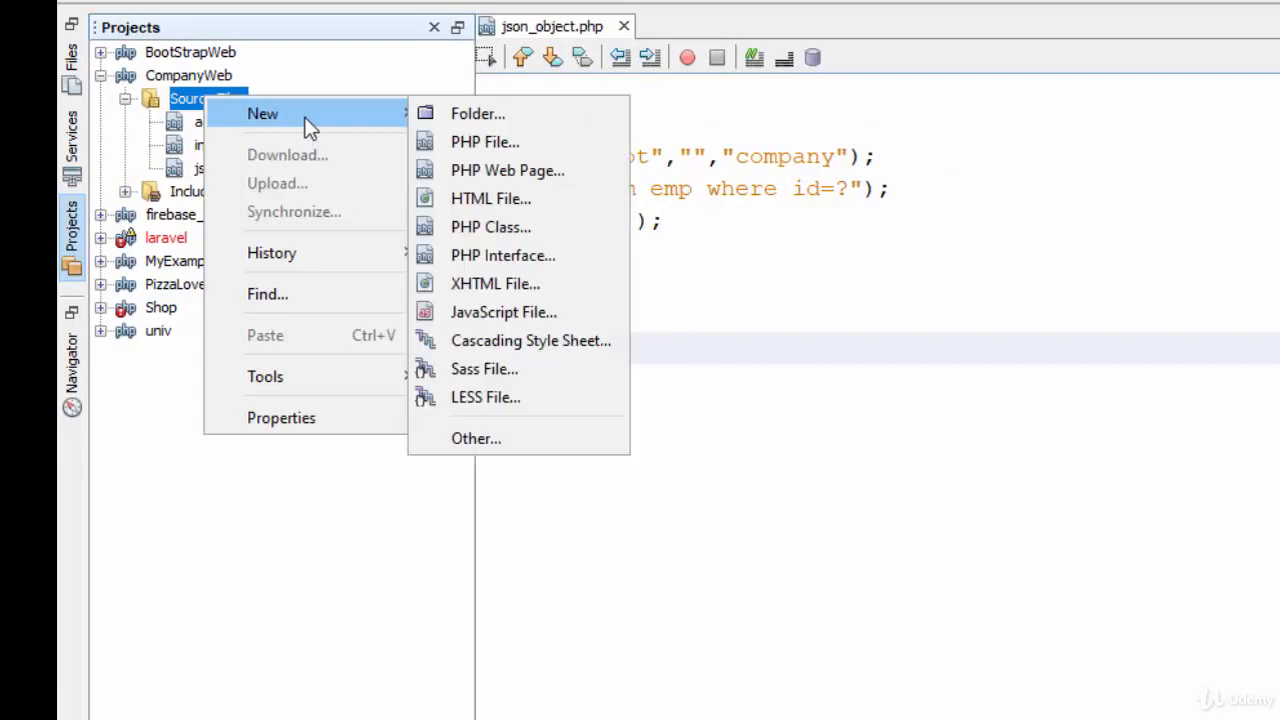
pyautogui.click(484, 140)
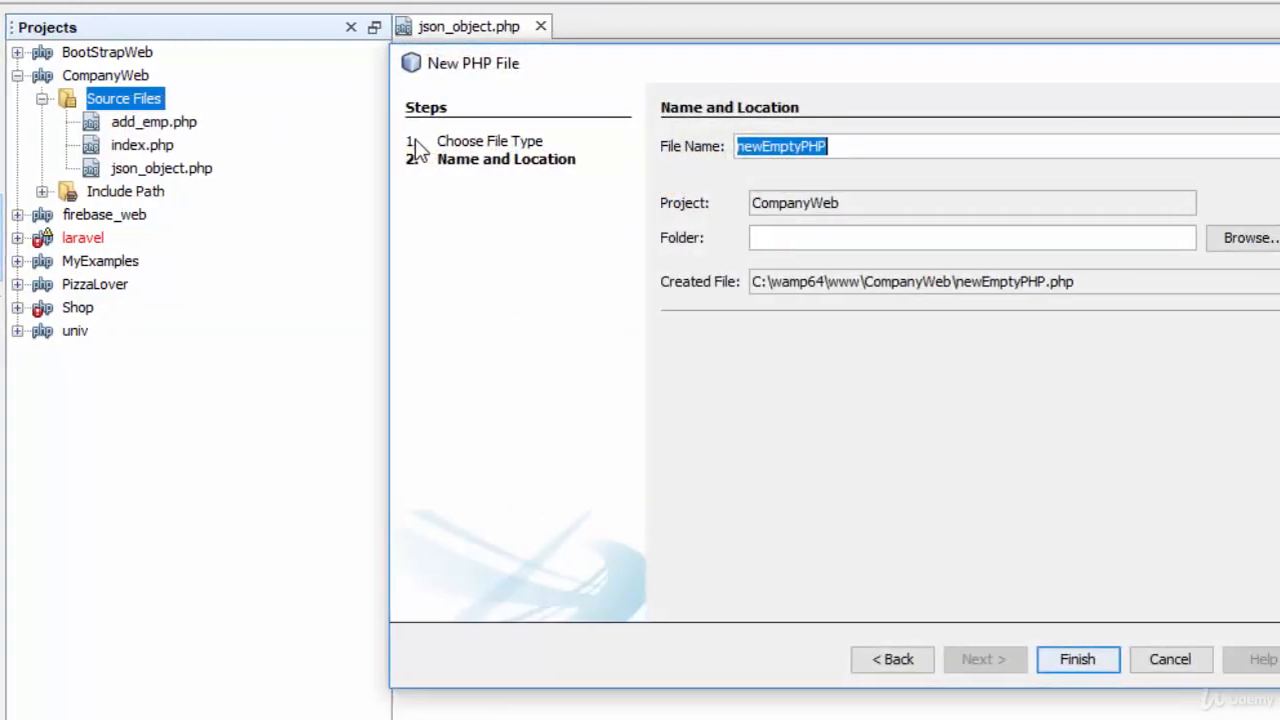
pyautogui.write('json_arra')
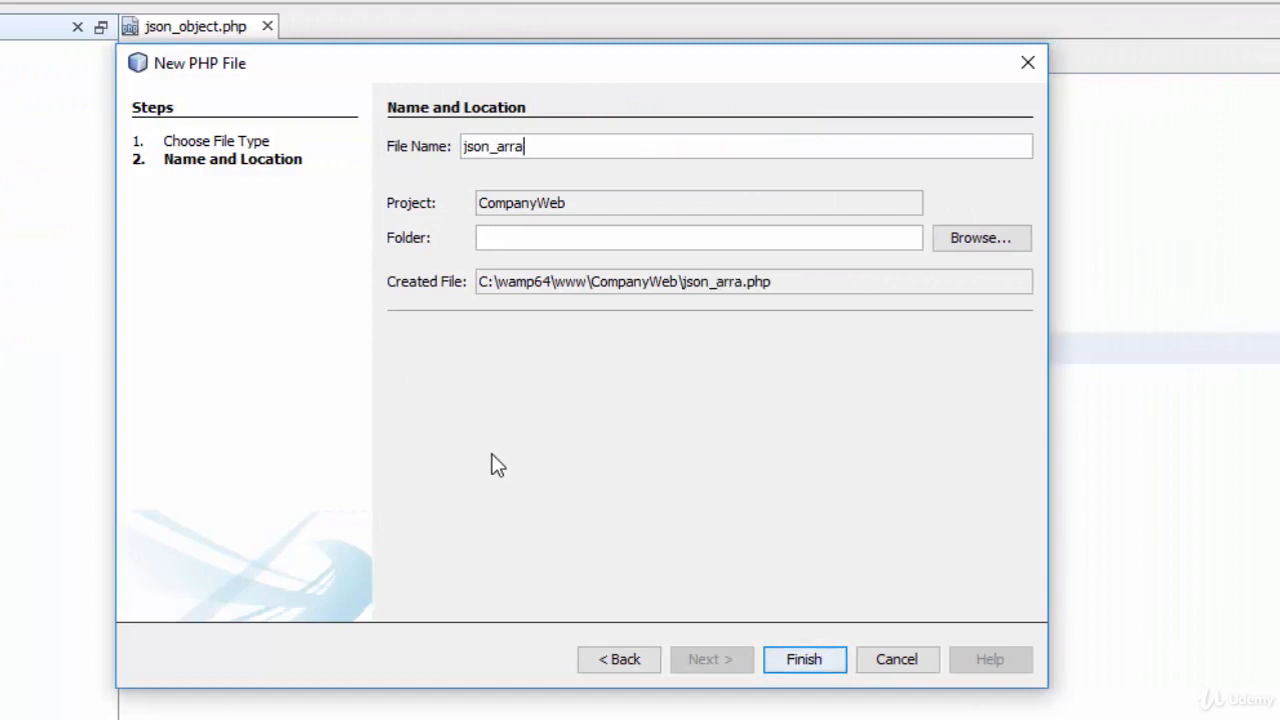
pyautogui.click(804, 660)
pyautogui.write('$')
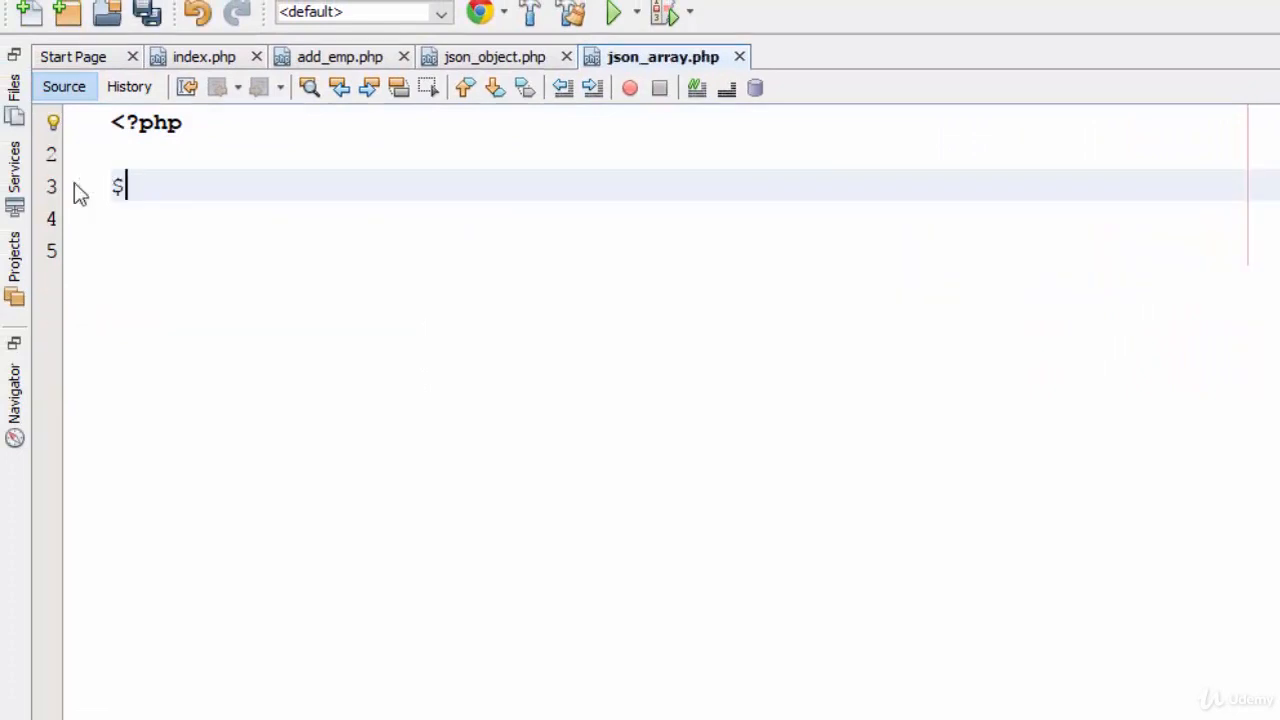
# Write $con as a new mysqli connection to localhost, user root, empty password, database company.
pyautogui.write('con=new mysqli')
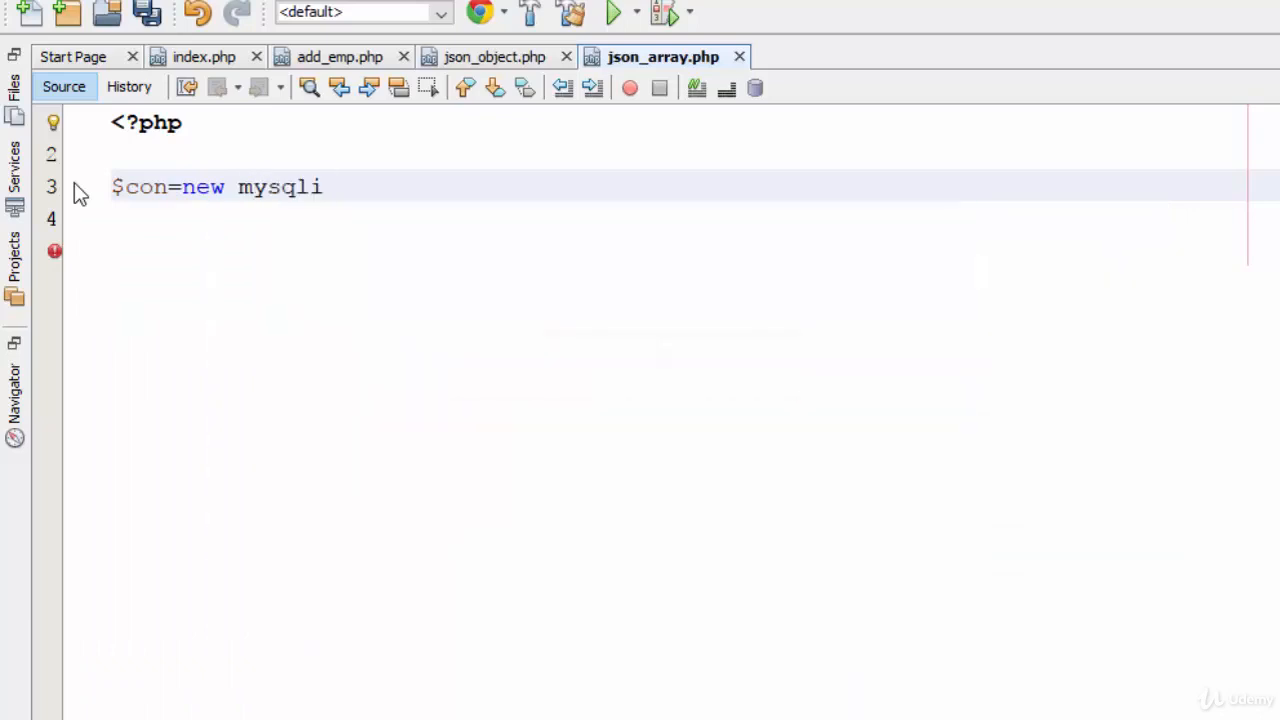
pyautogui.write('("")')
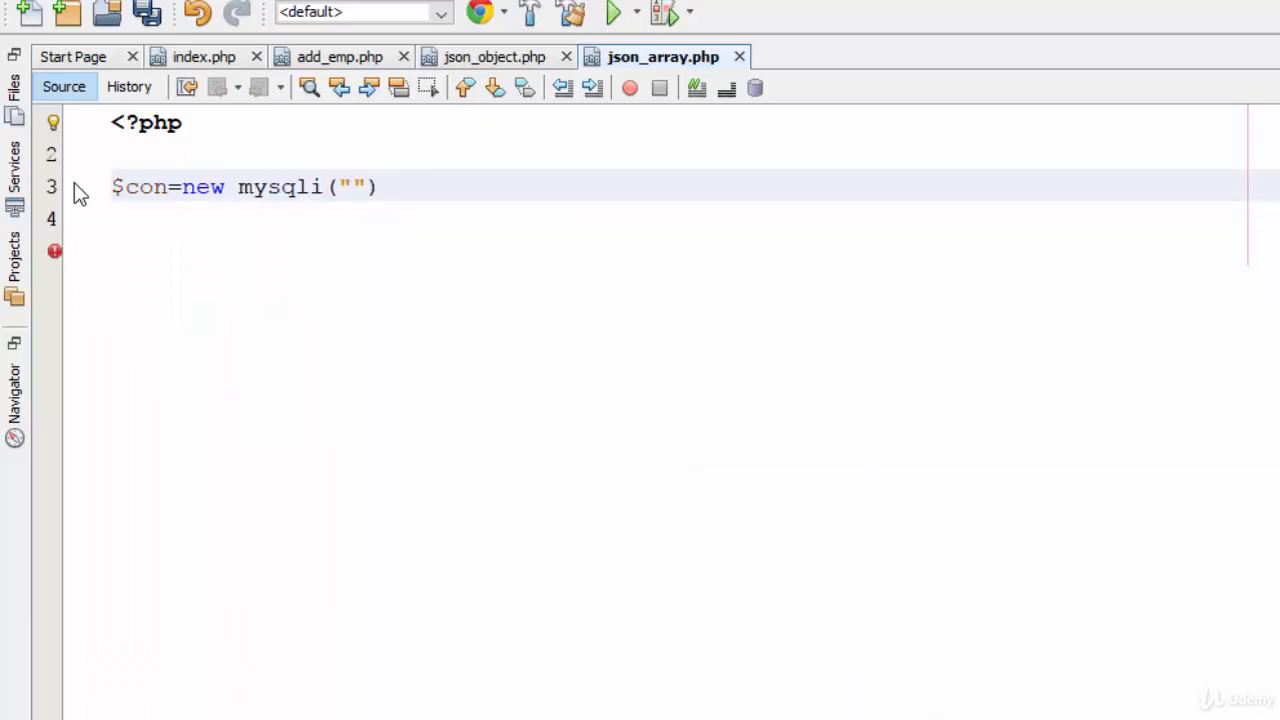
pyautogui.write('localhost')
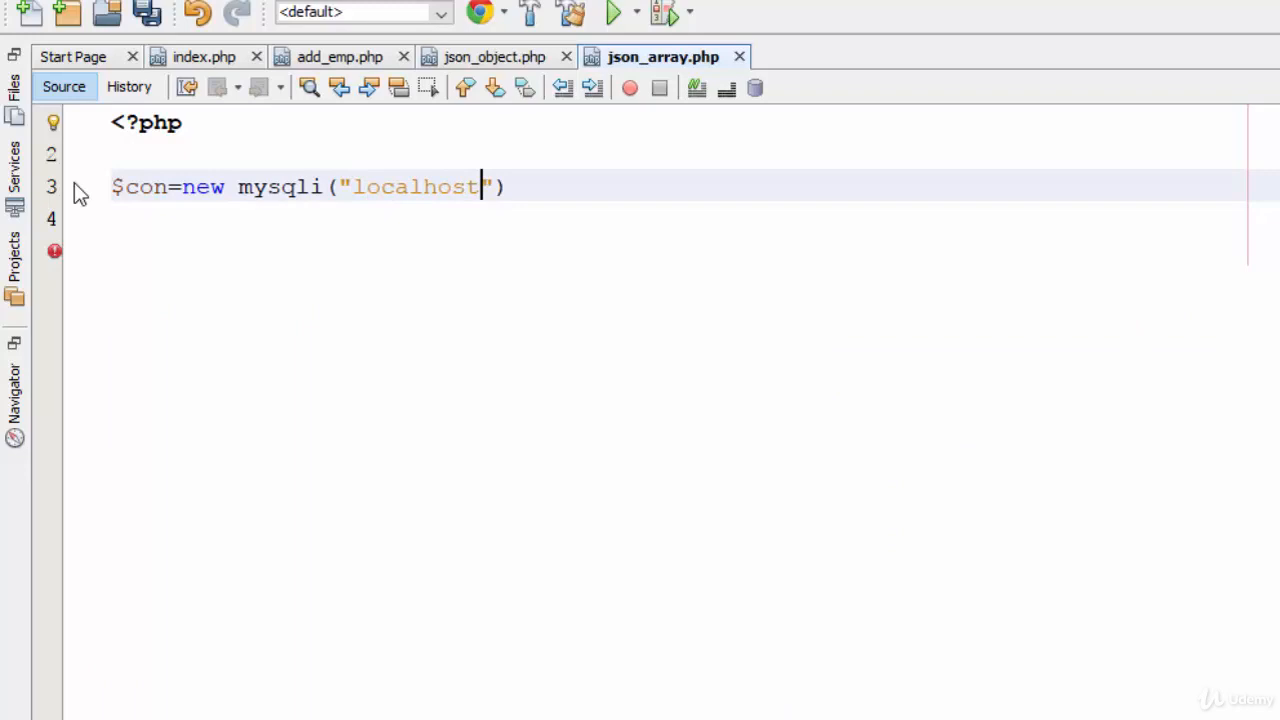
pyautogui.write(',"')
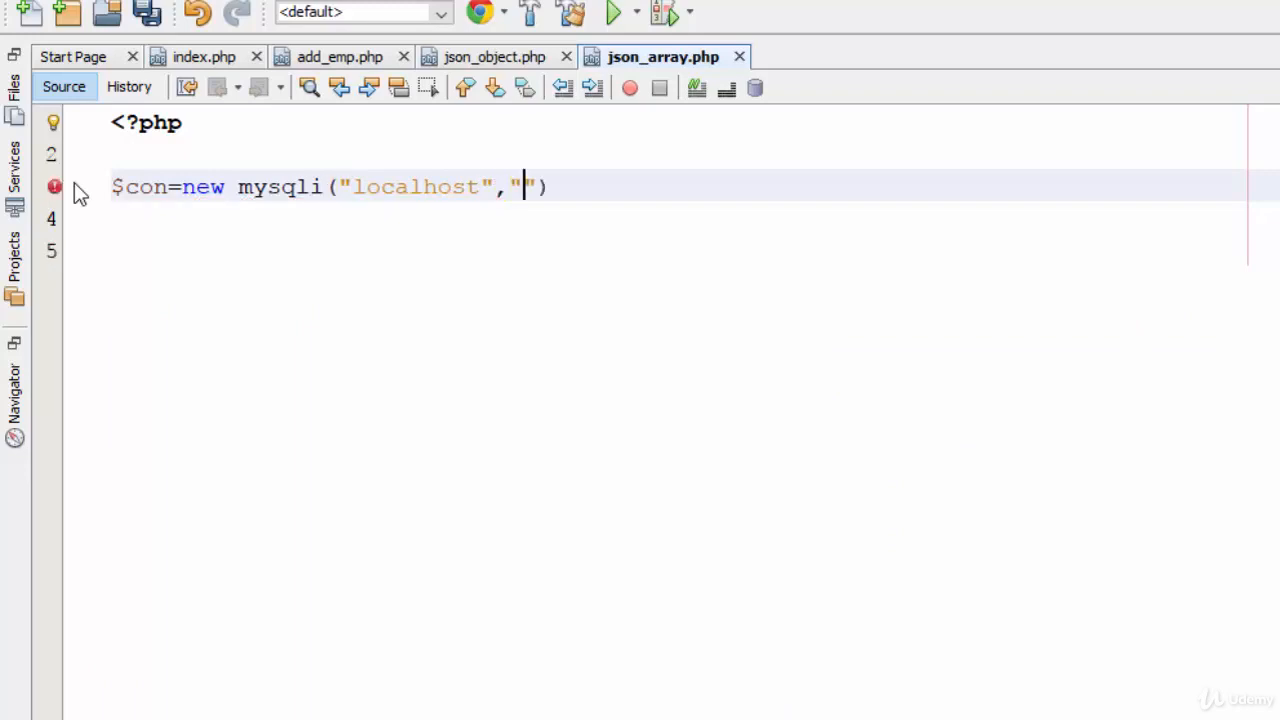
pyautogui.write('root')
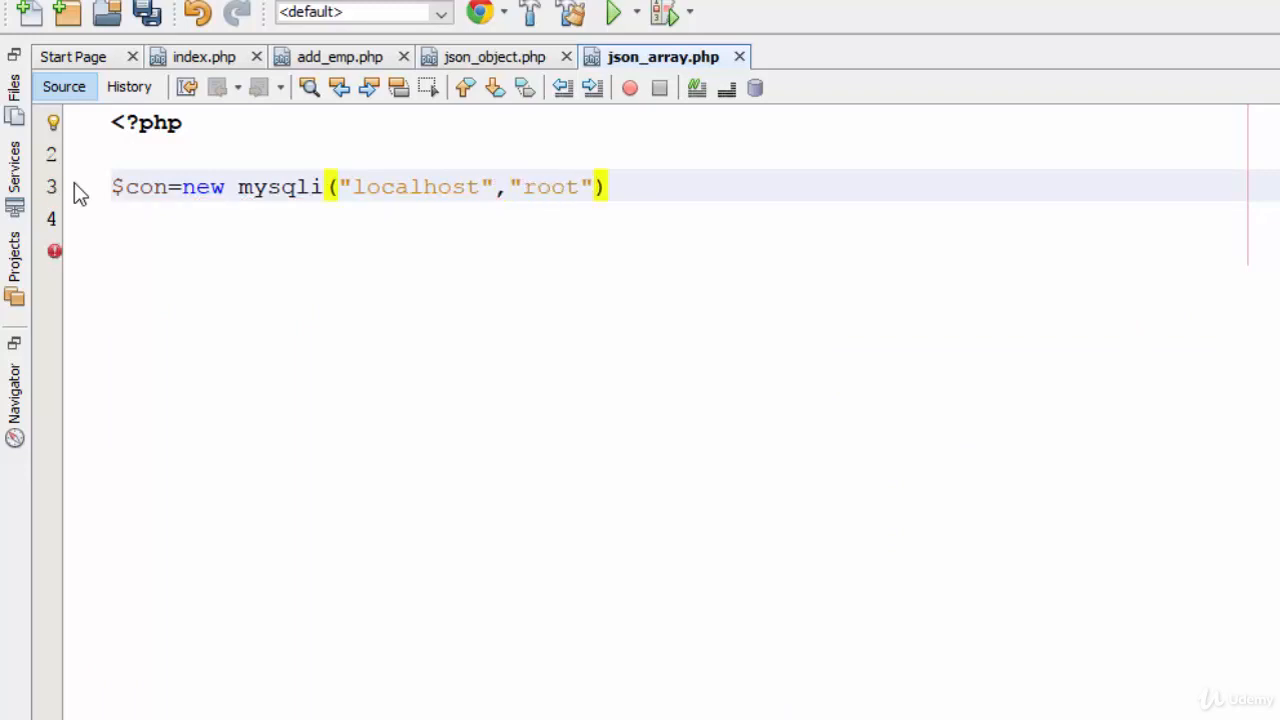
pyautogui.write(',""')
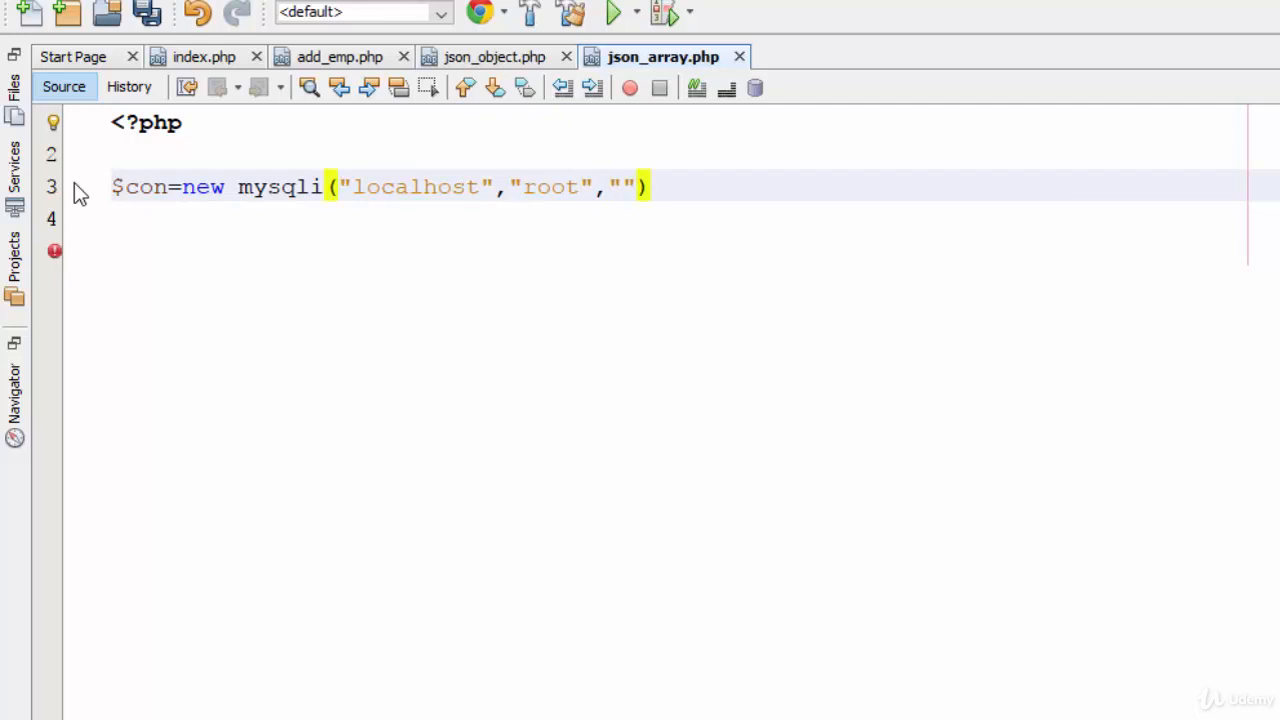
pyautogui.write(',""')
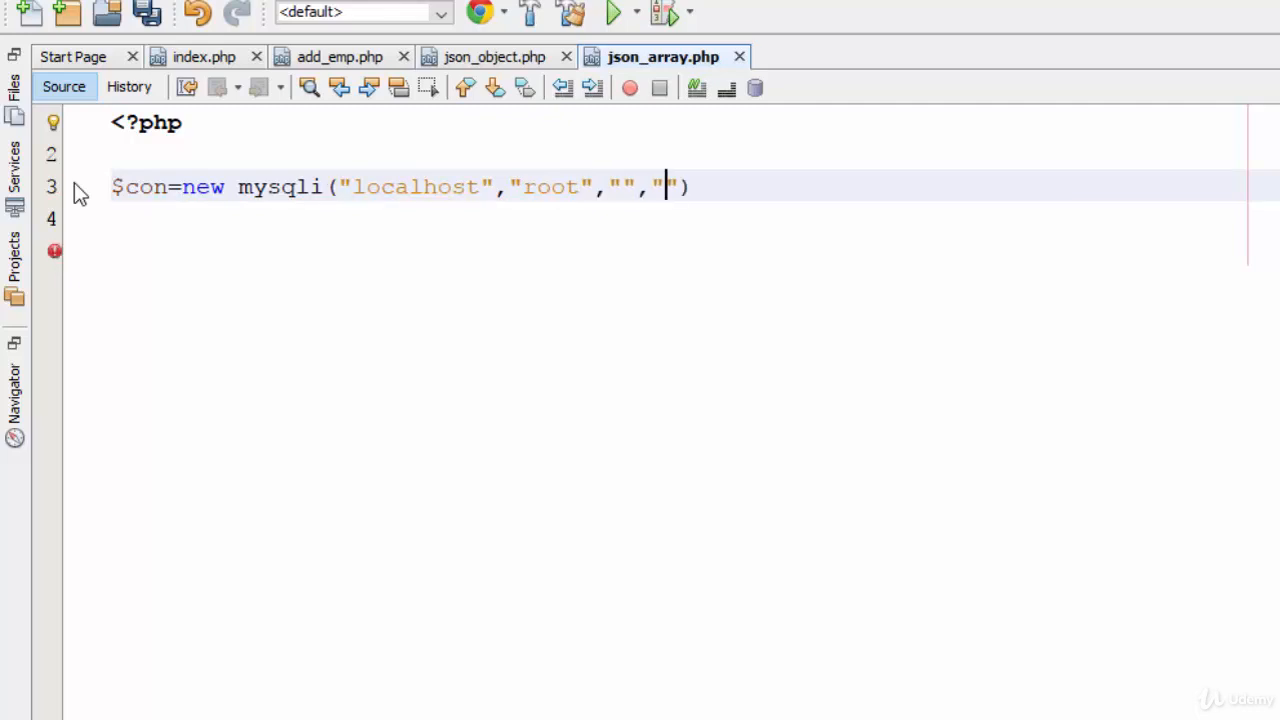
pyautogui.write('company')
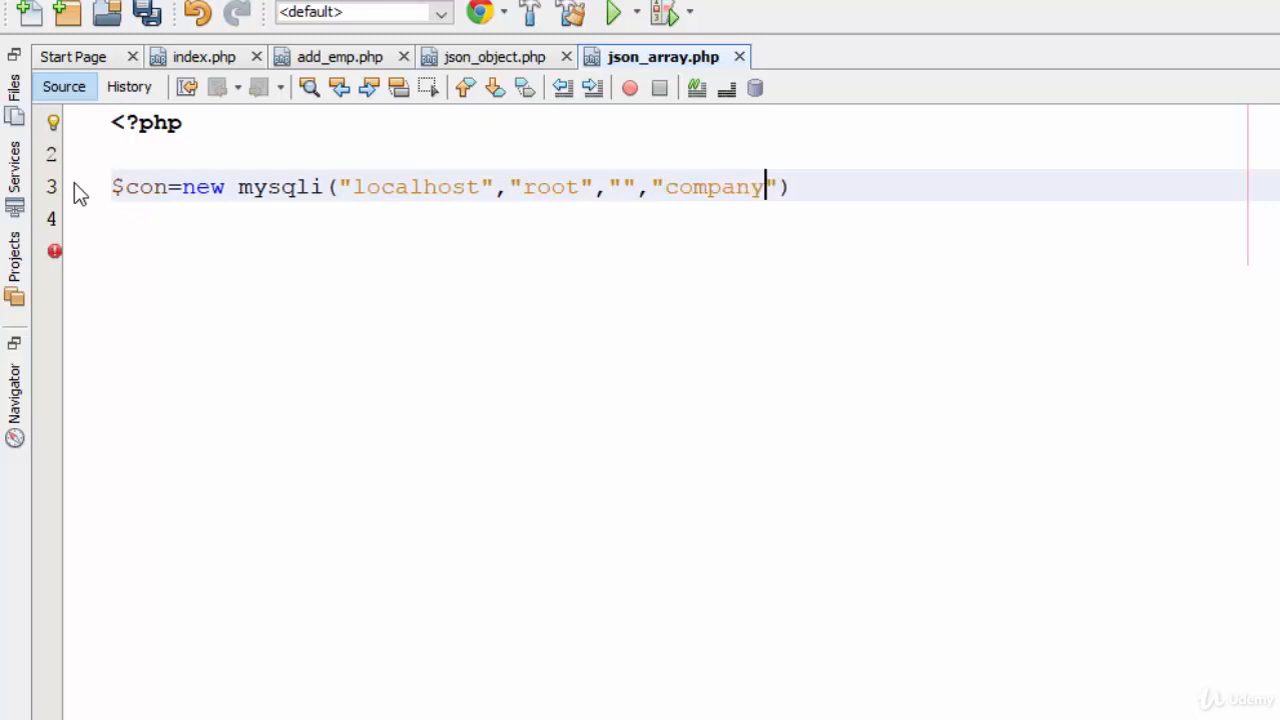
pyautogui.write(';')
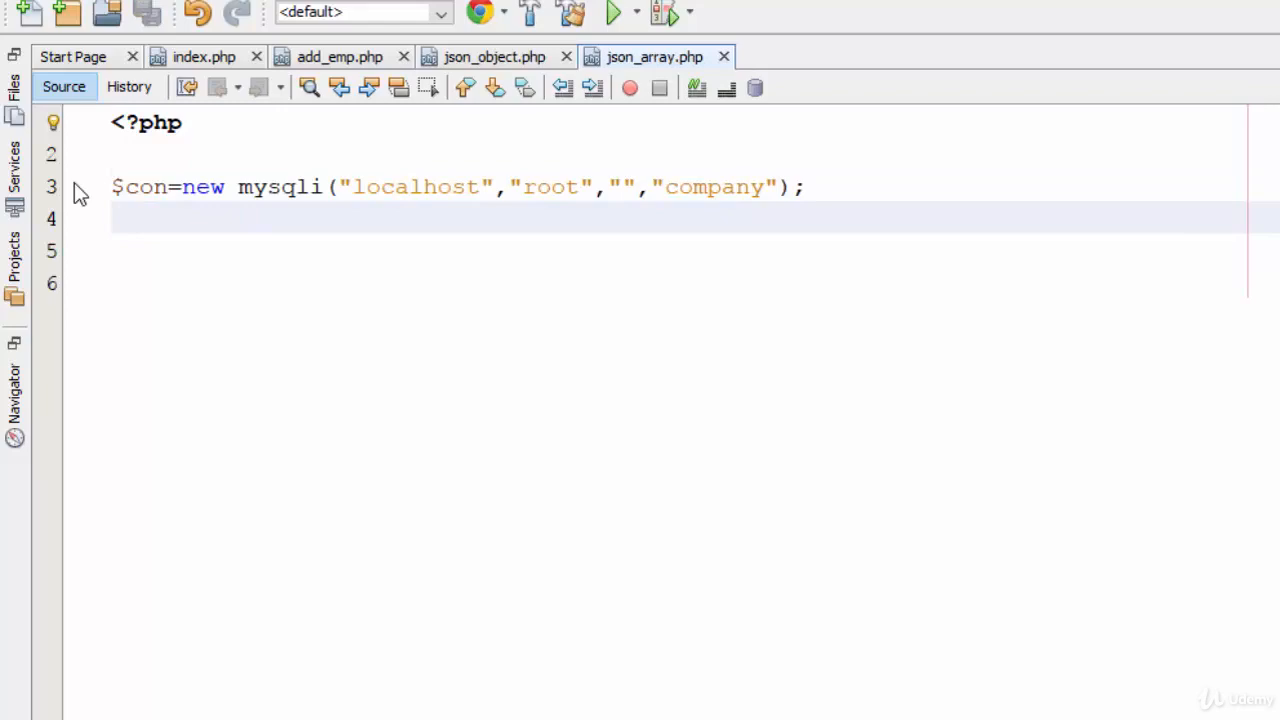
# Write $st as $con->prepare of "select * from emp".
pyautogui.write('$st=')
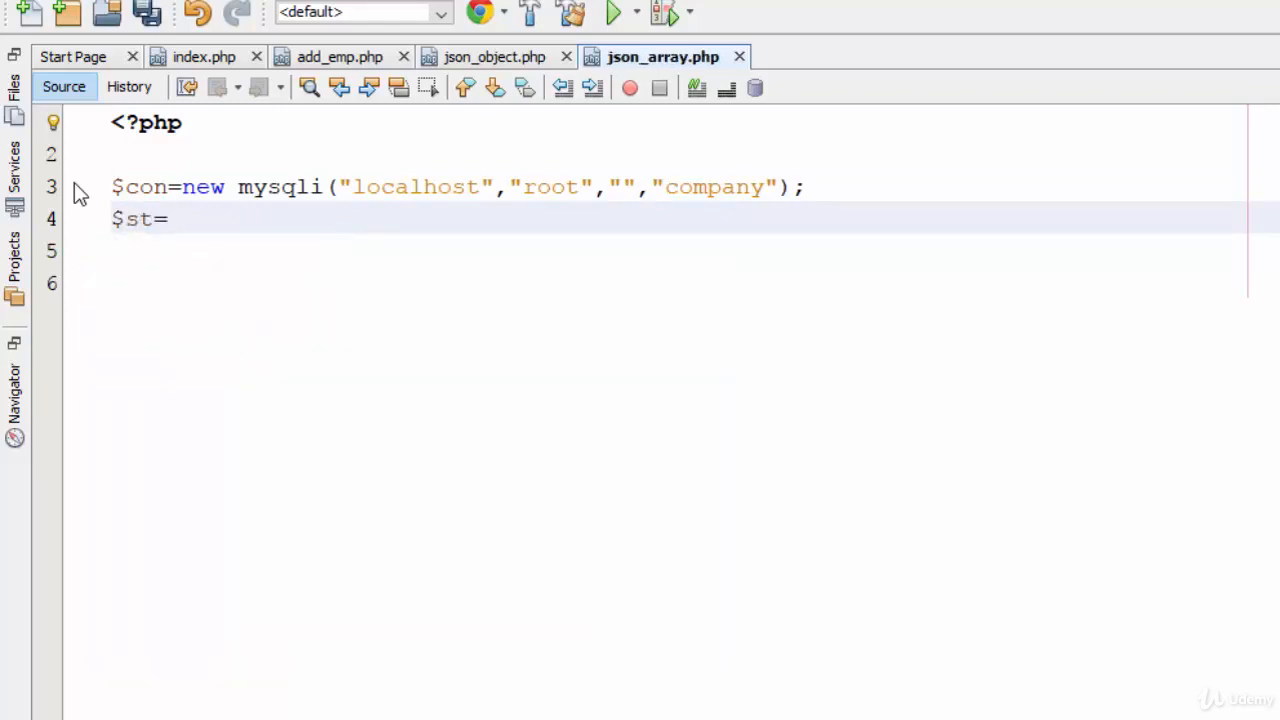
pyautogui.write('$con->prepare("select "')
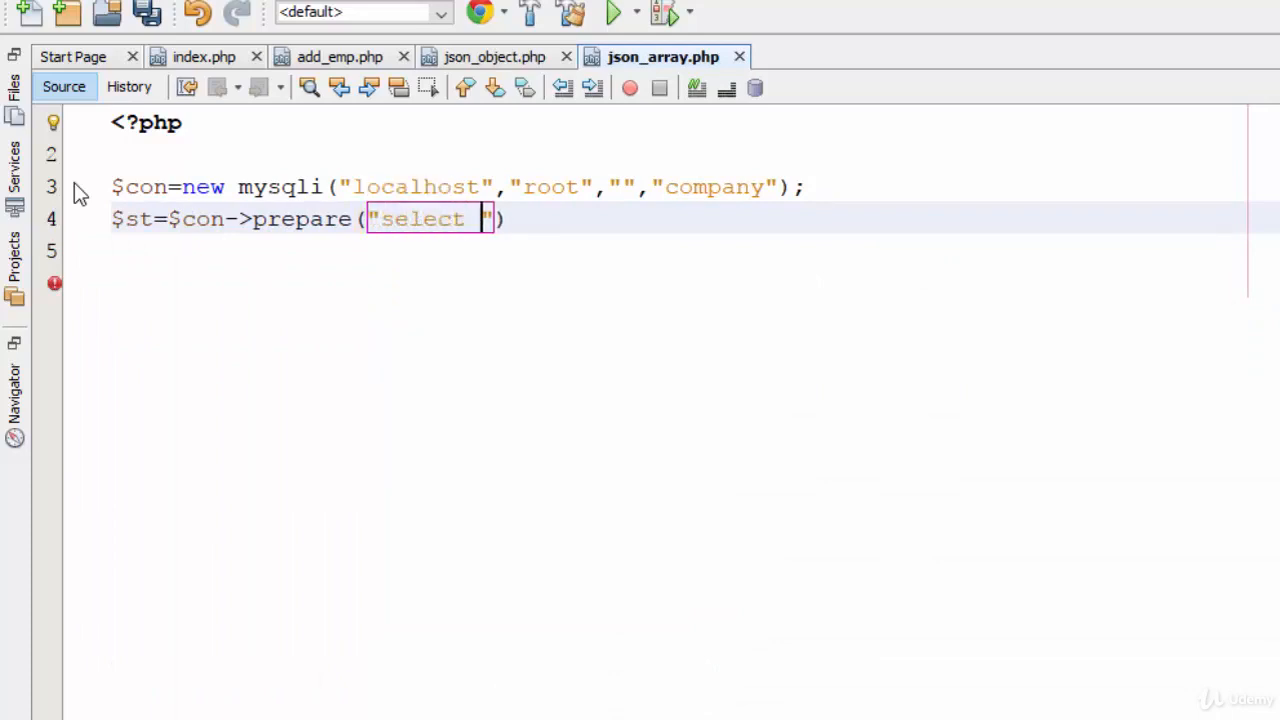
pyautogui.write('* from')
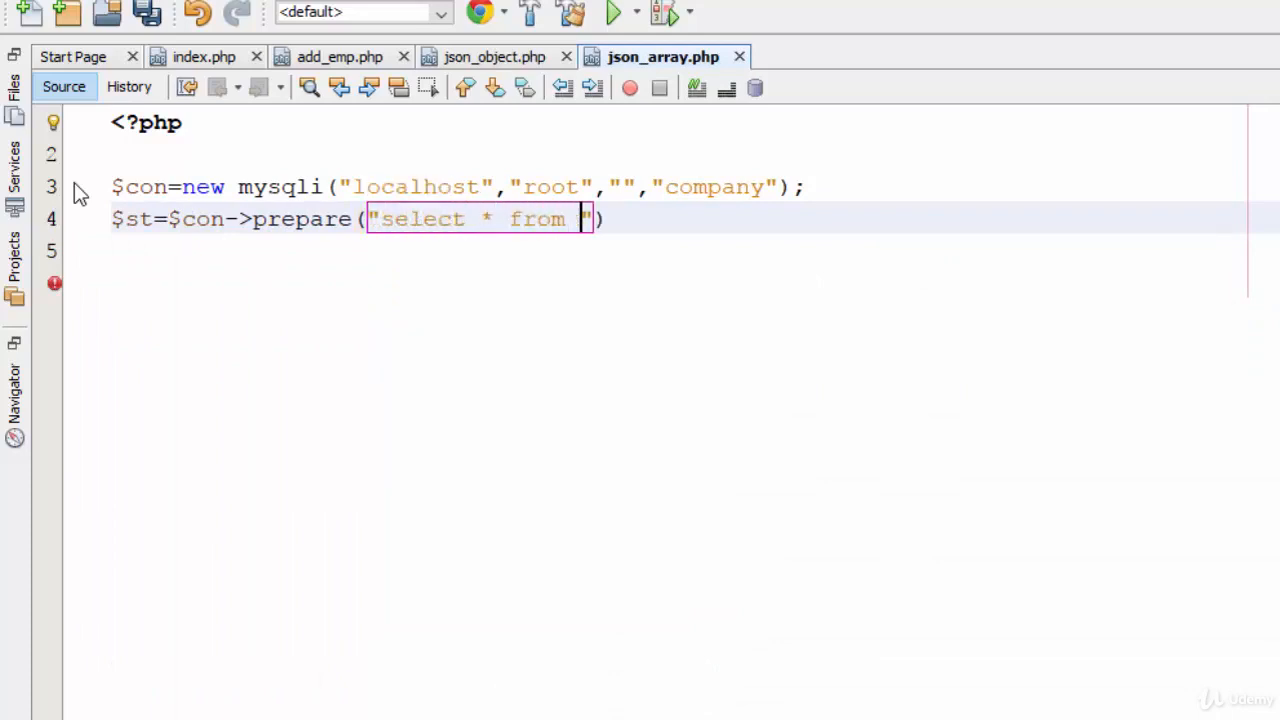
pyautogui.write('emp')
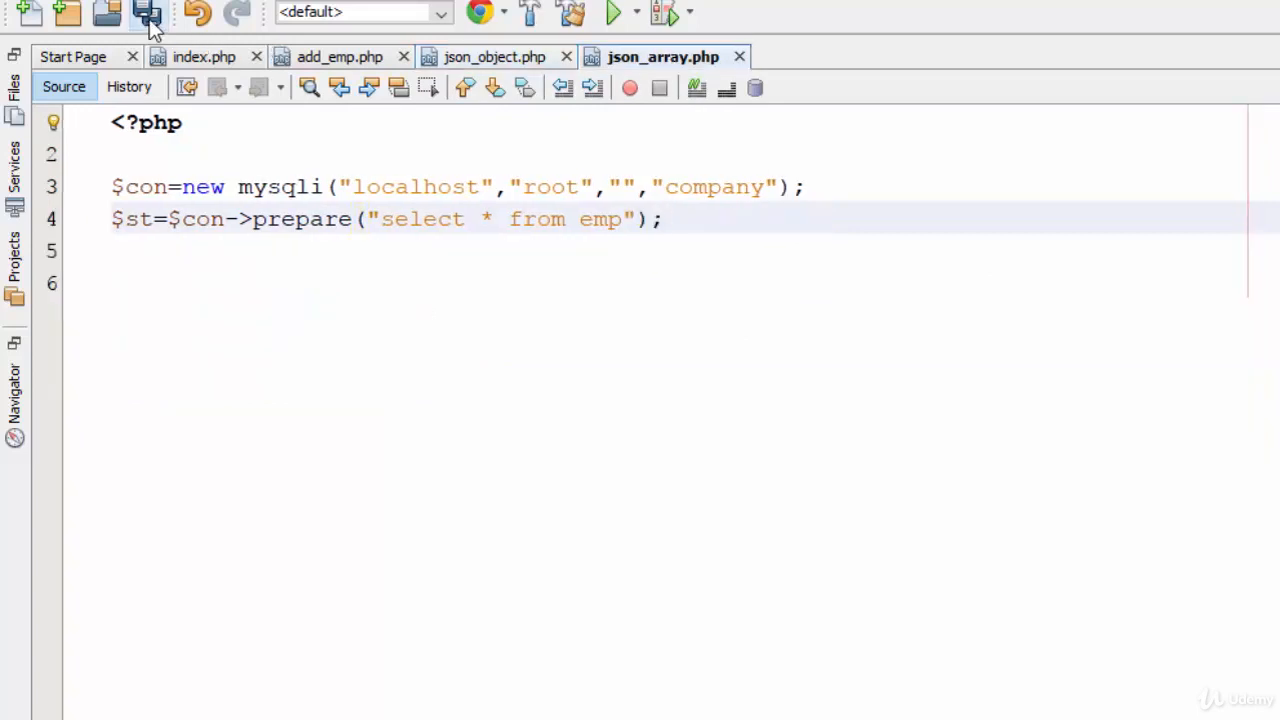
# Save the file and add $st->execute(); after the prepare statement.
pyautogui.click(148, 12)
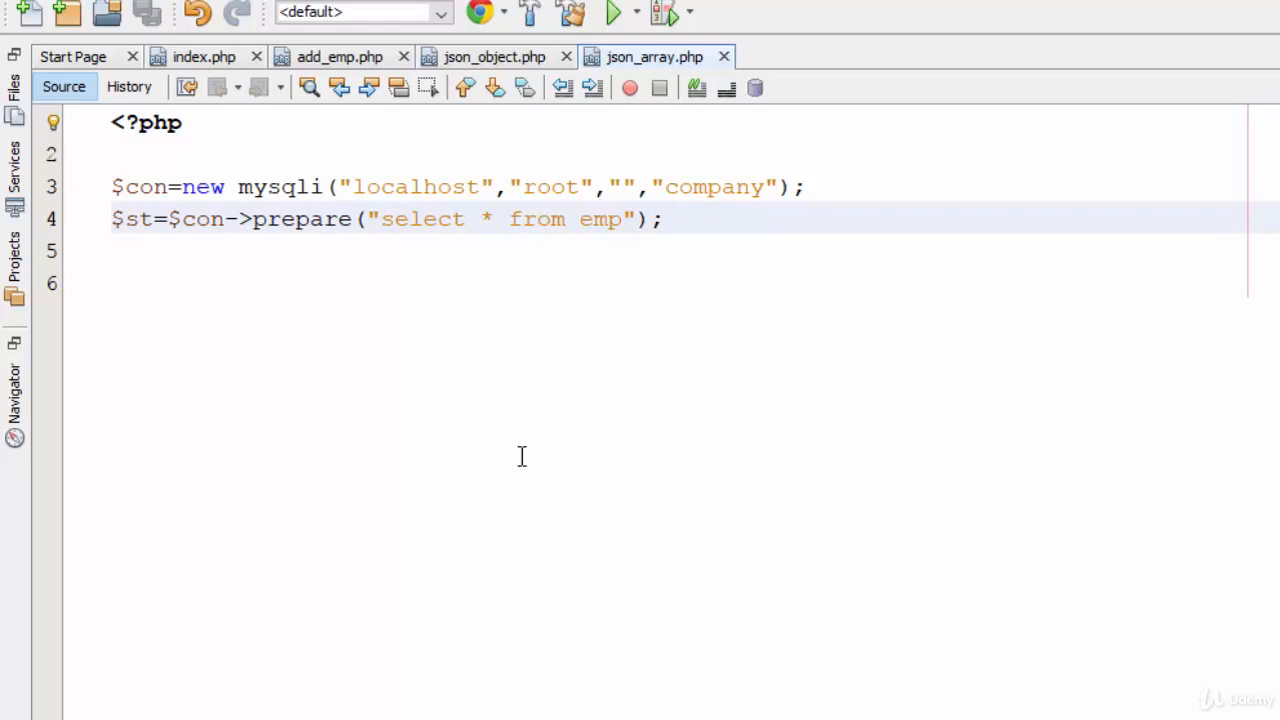
pyautogui.moveTo(490, 198)
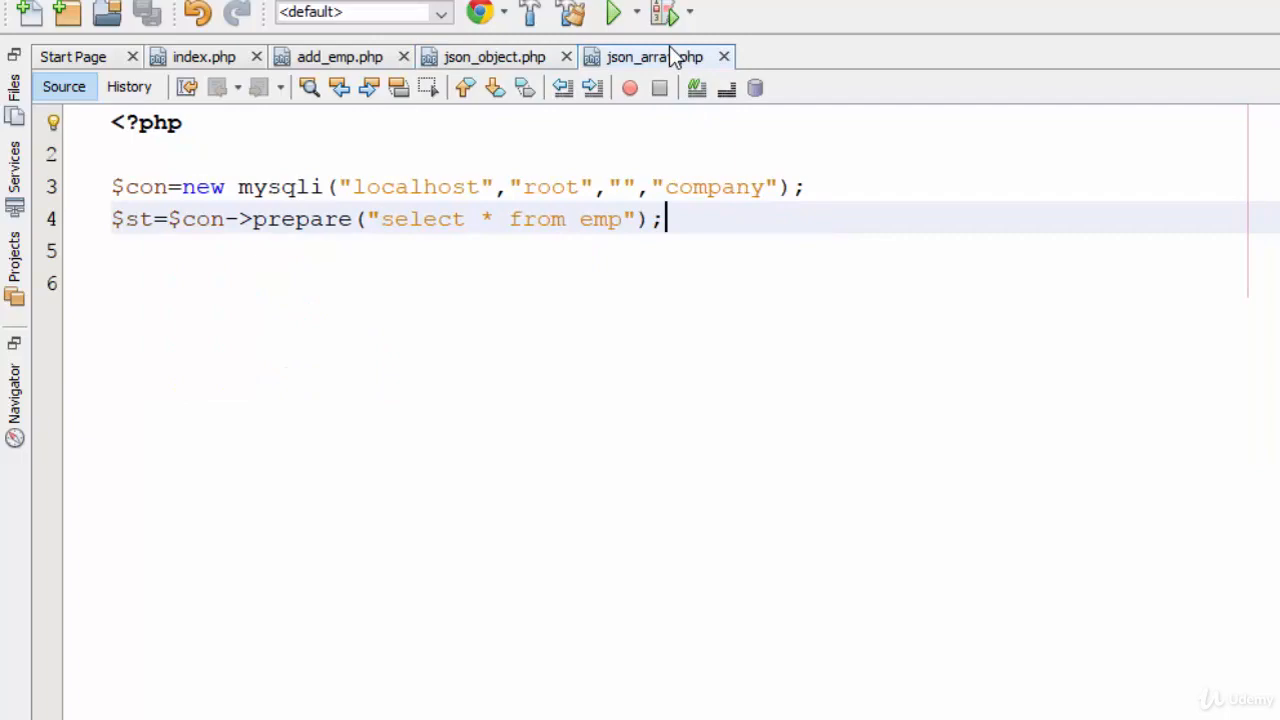
pyautogui.write('$')
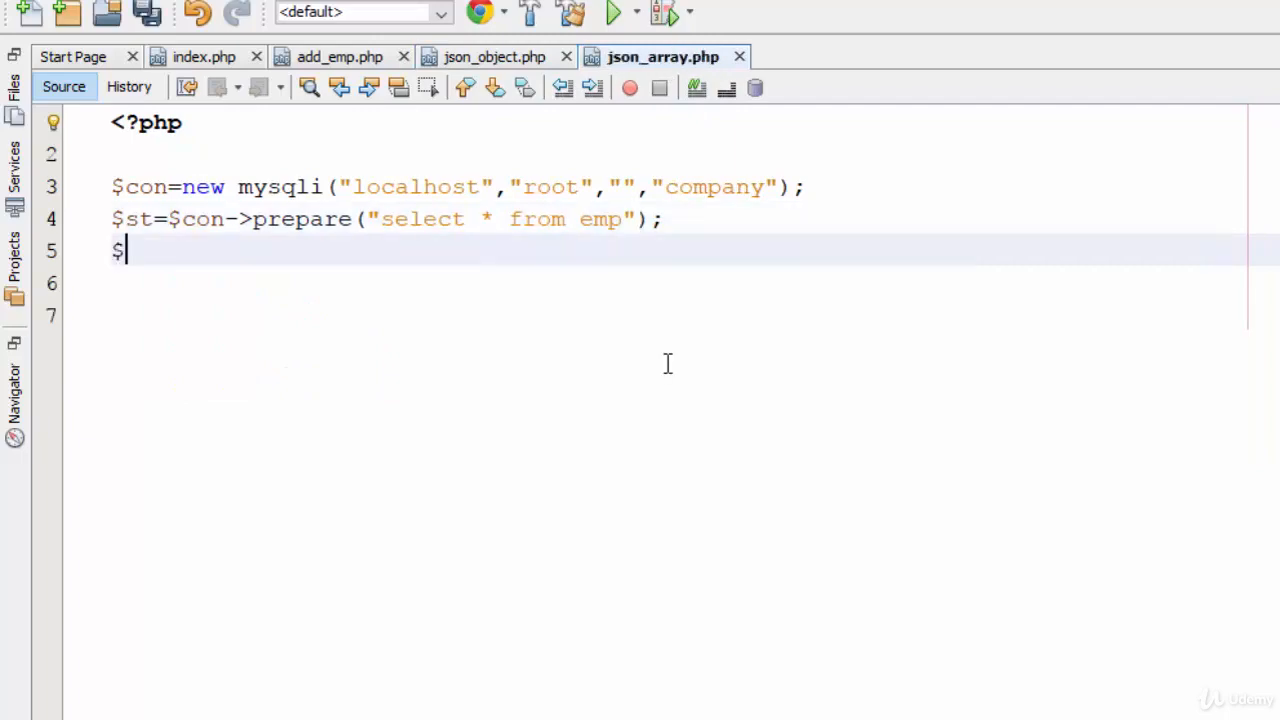
pyautogui.write('st->')
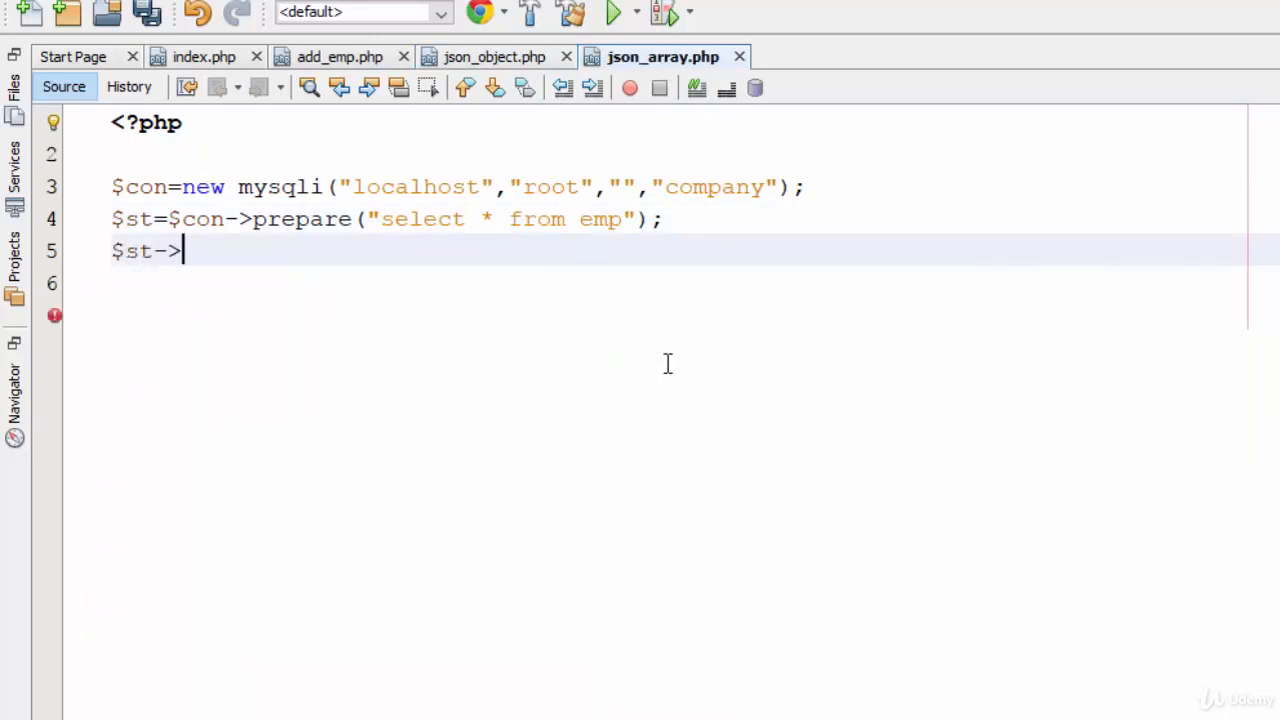
pyautogui.write('execute();')
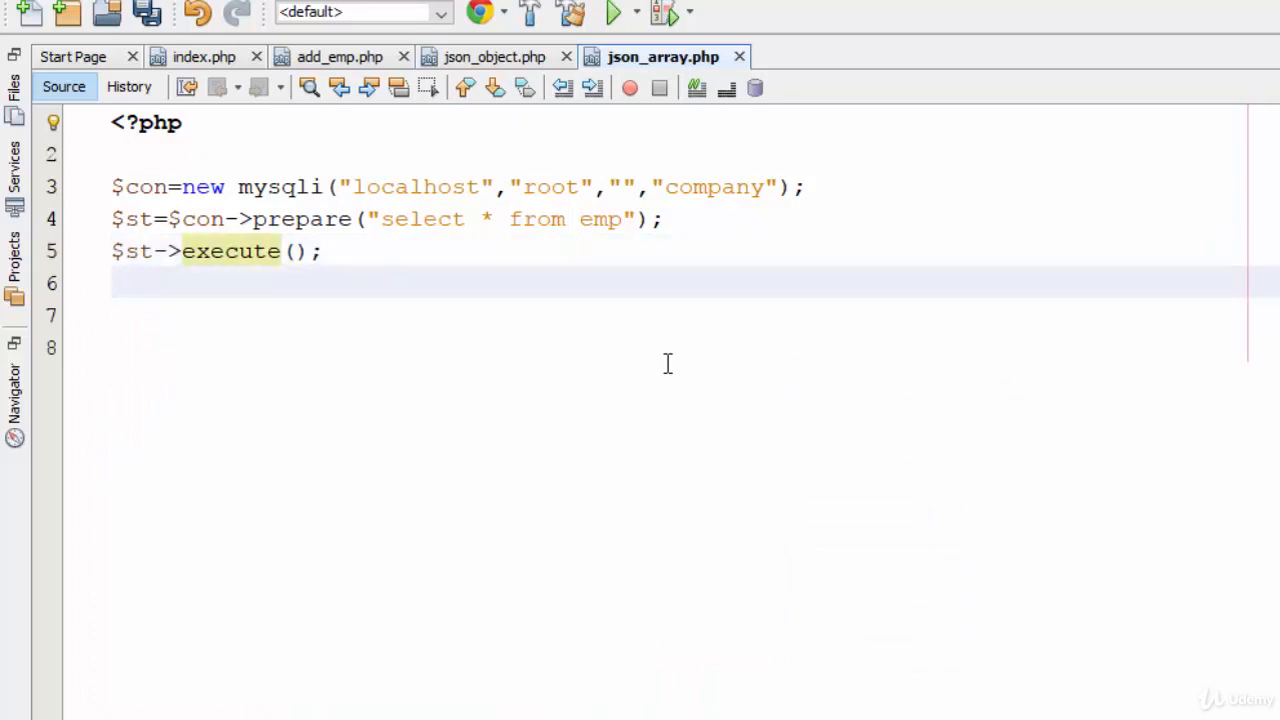
# Add $rs=$st->get_result(); and begin the $emps line.
pyautogui.write('$r')
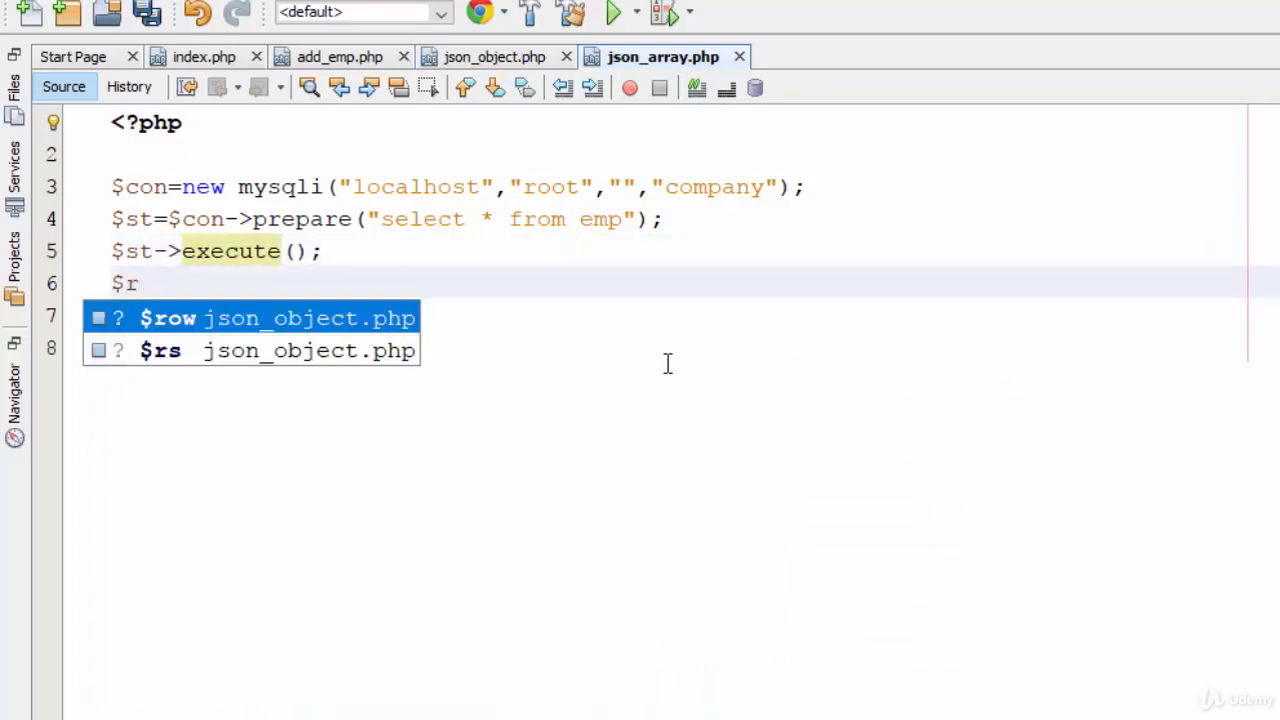
pyautogui.write('s=$st->get_result();')
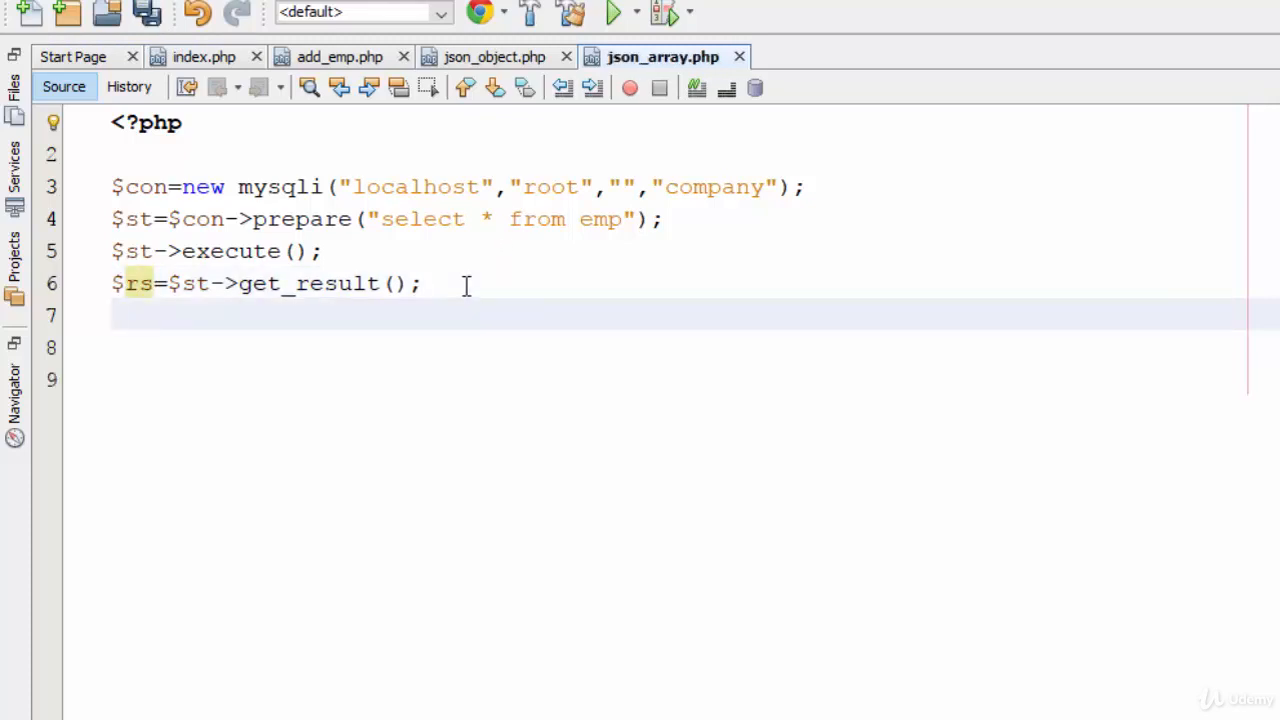
pyautogui.write('$emps')
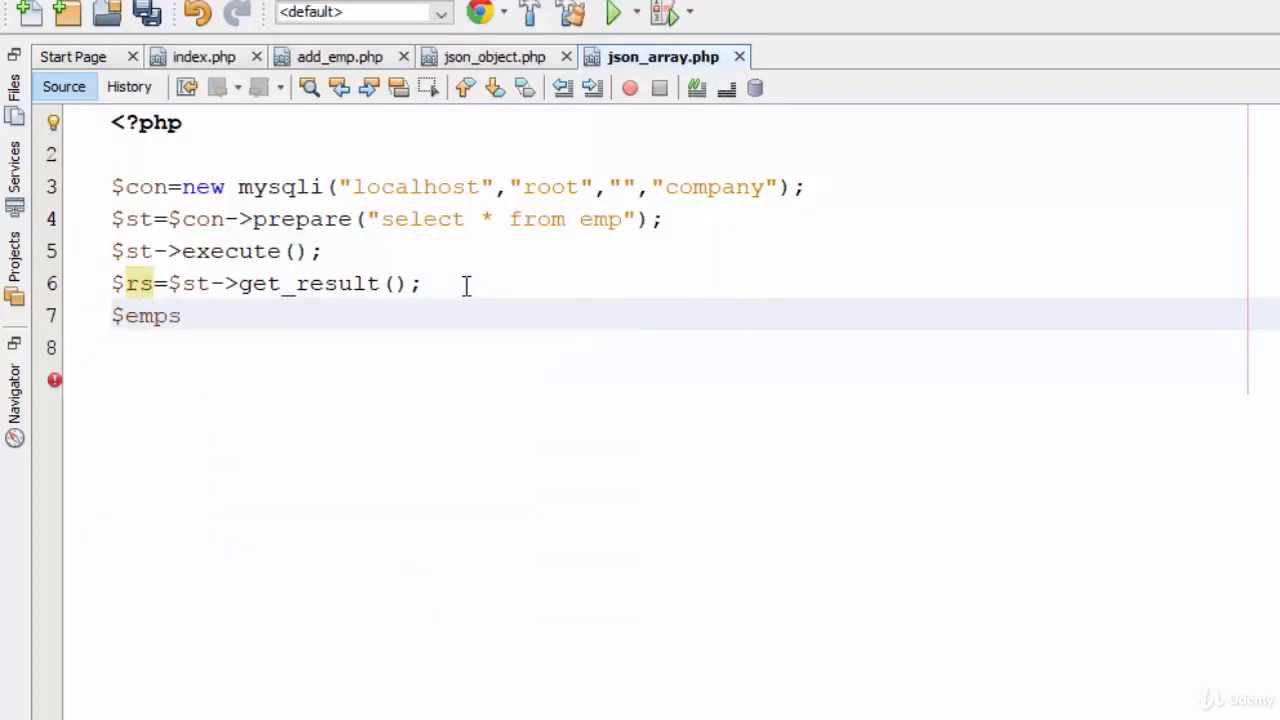
# Initialize $emps=array(); and start while($row=$rs->fetch_assoc()) { loop.
pyautogui.write('=ar')
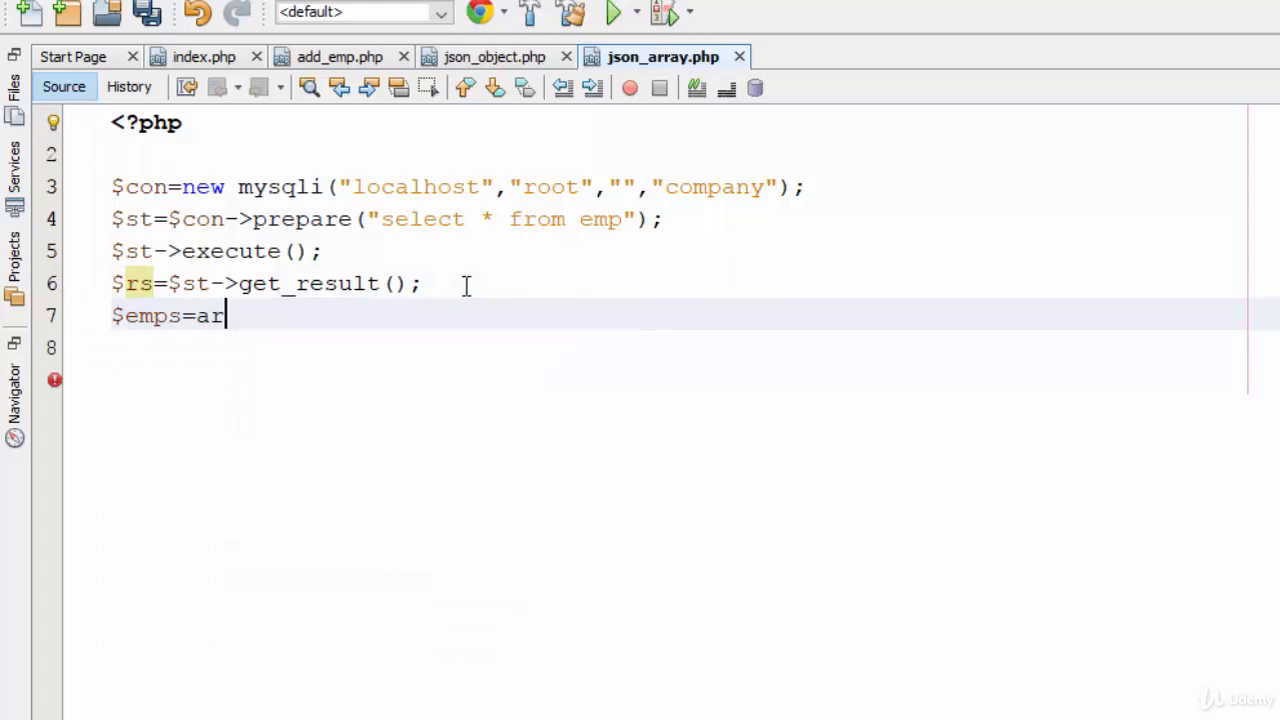
pyautogui.write('ray();')
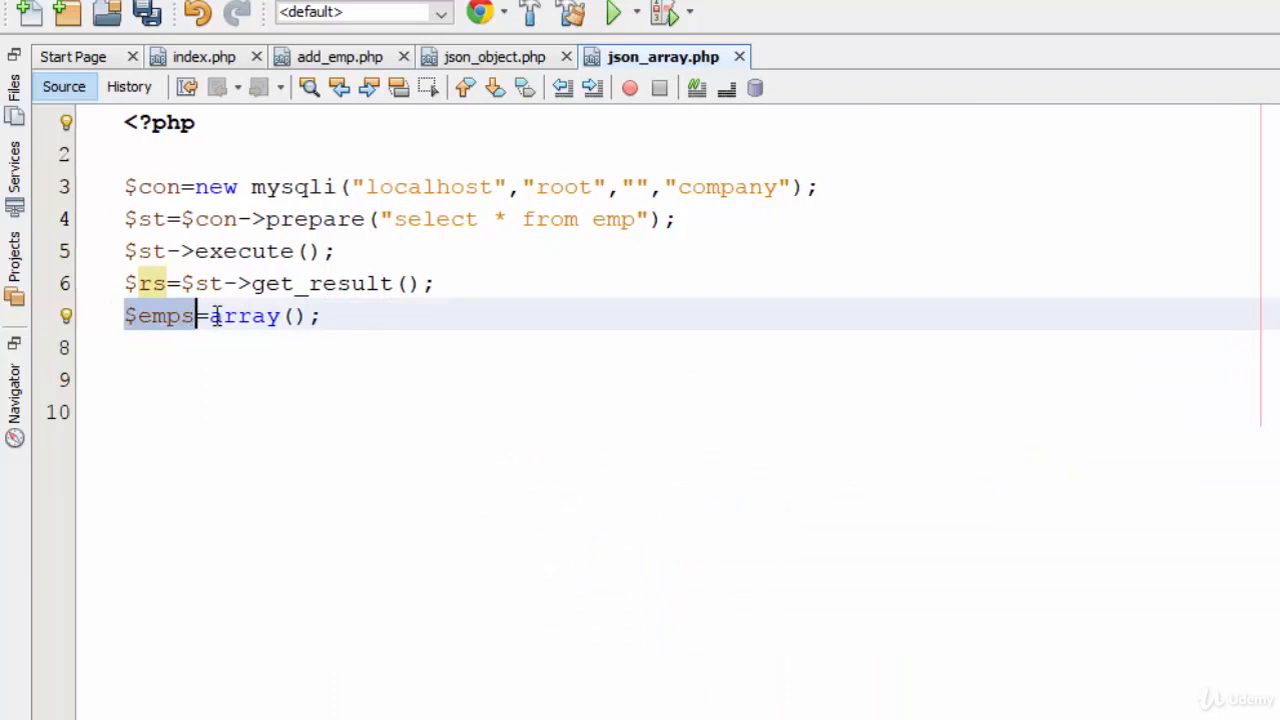
pyautogui.doubleClick(244, 316)
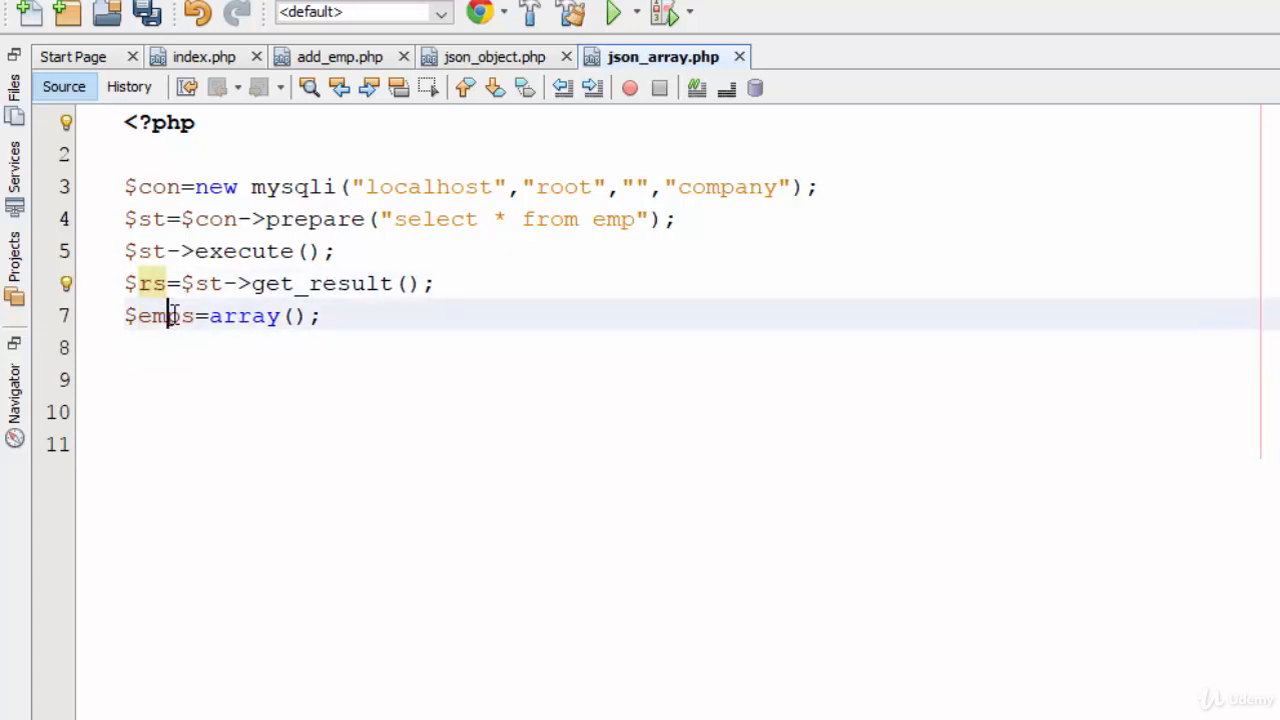
pyautogui.write('while(')
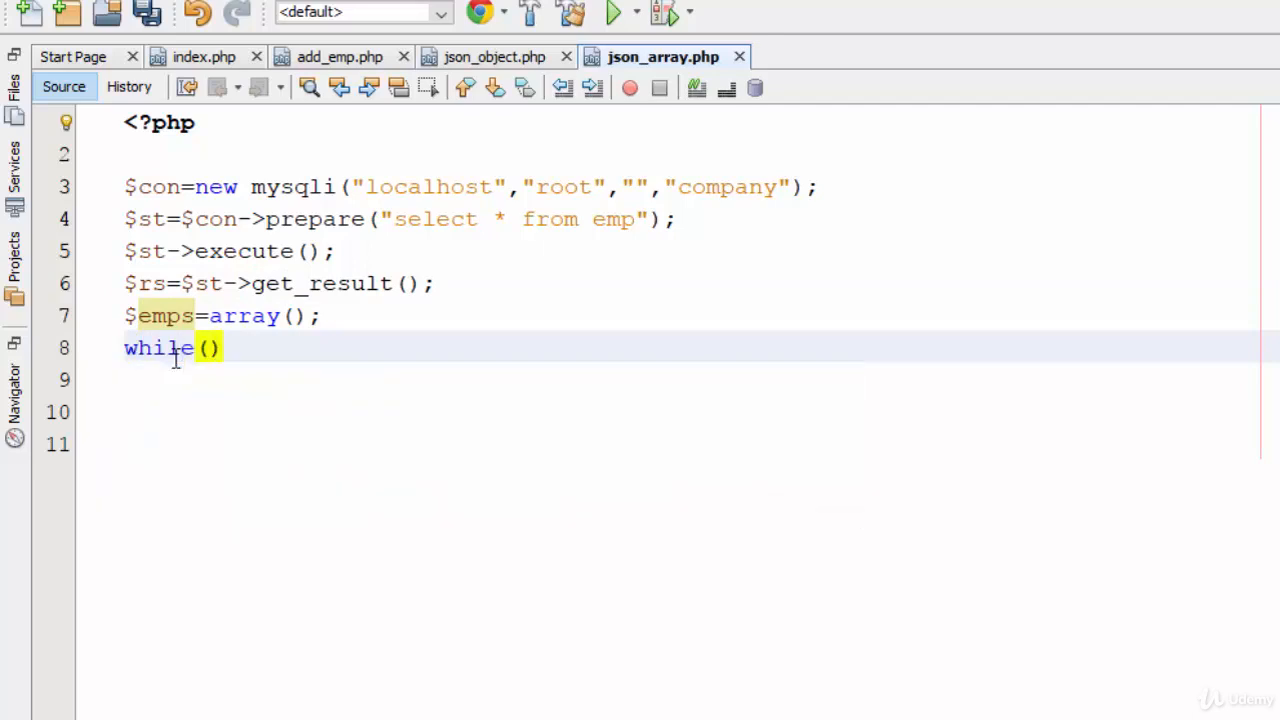
pyautogui.write('$row=')
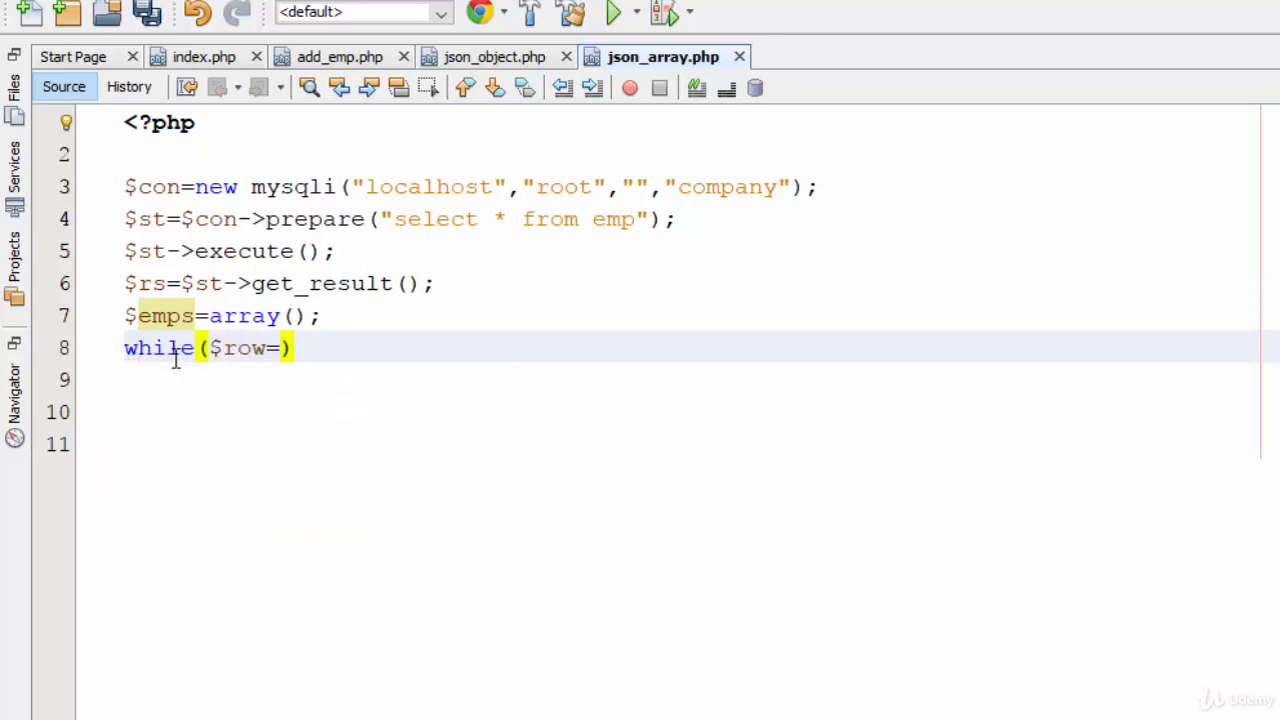
pyautogui.write('$rs->fetch_assoc(')
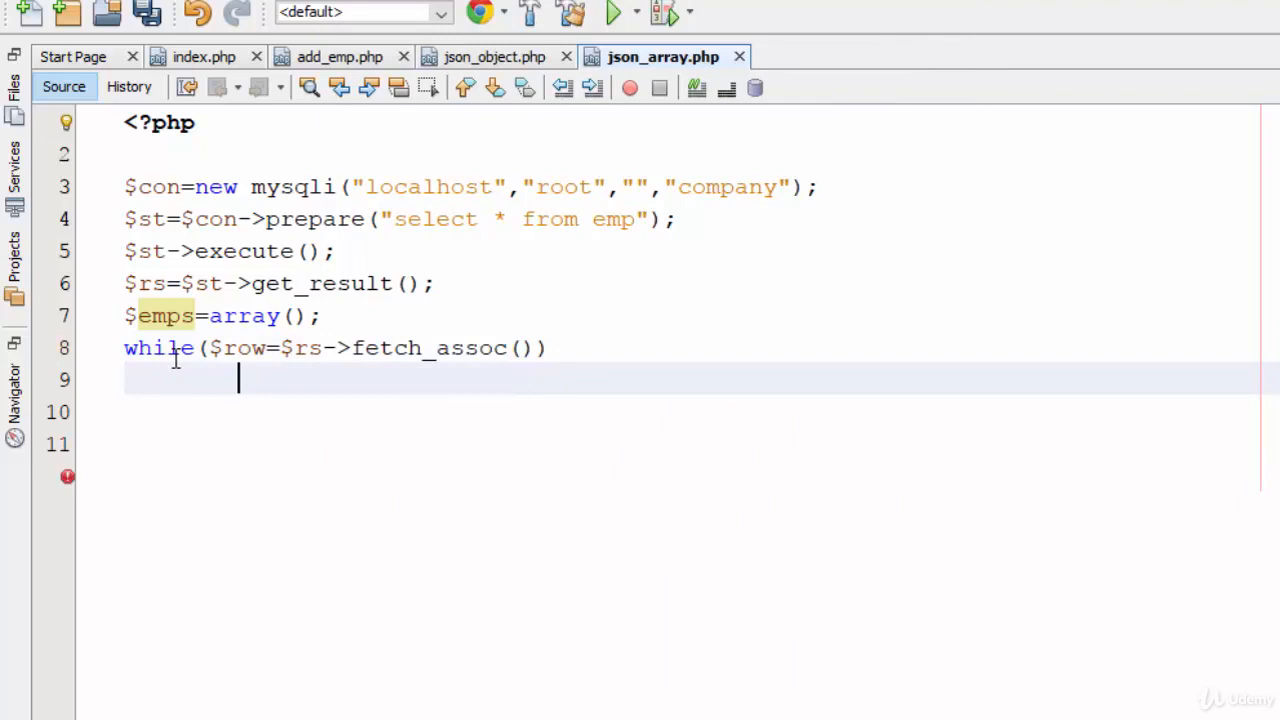
pyautogui.write('{')
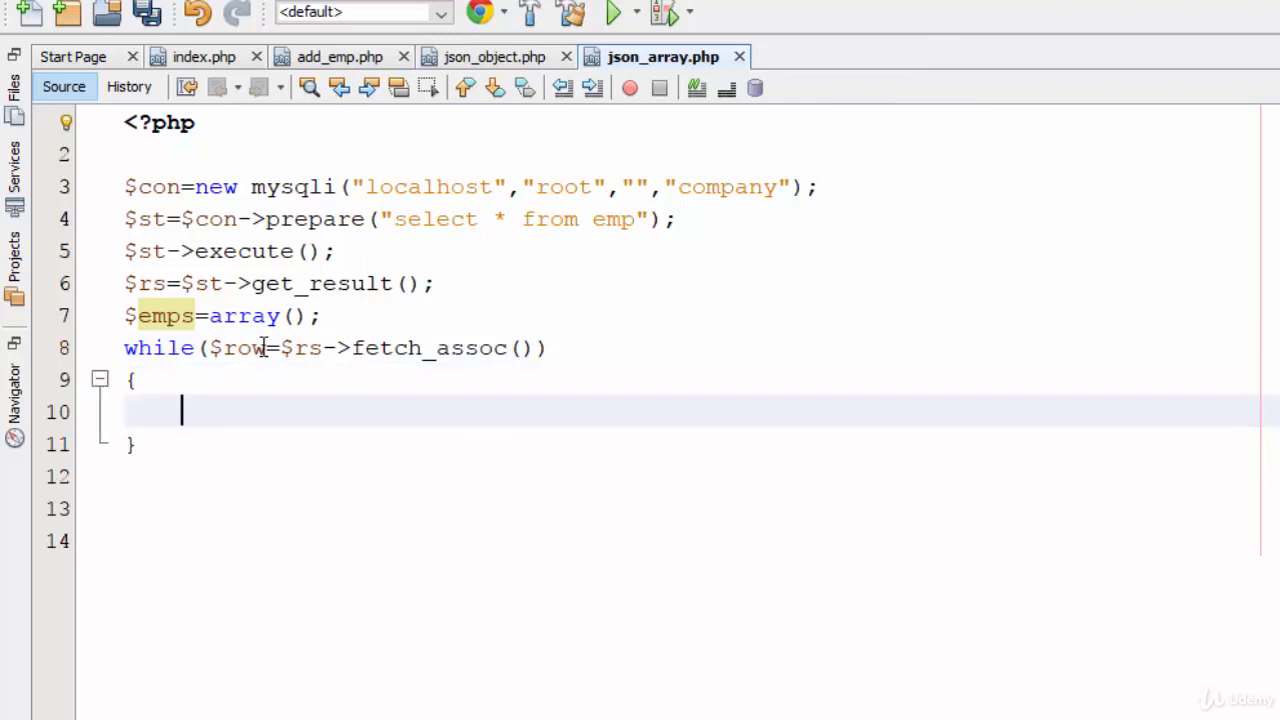
# Inside the loop, call array_push($emps, $row); via code completion with the closing semicolon.
pyautogui.write('array_push($emps, $row')
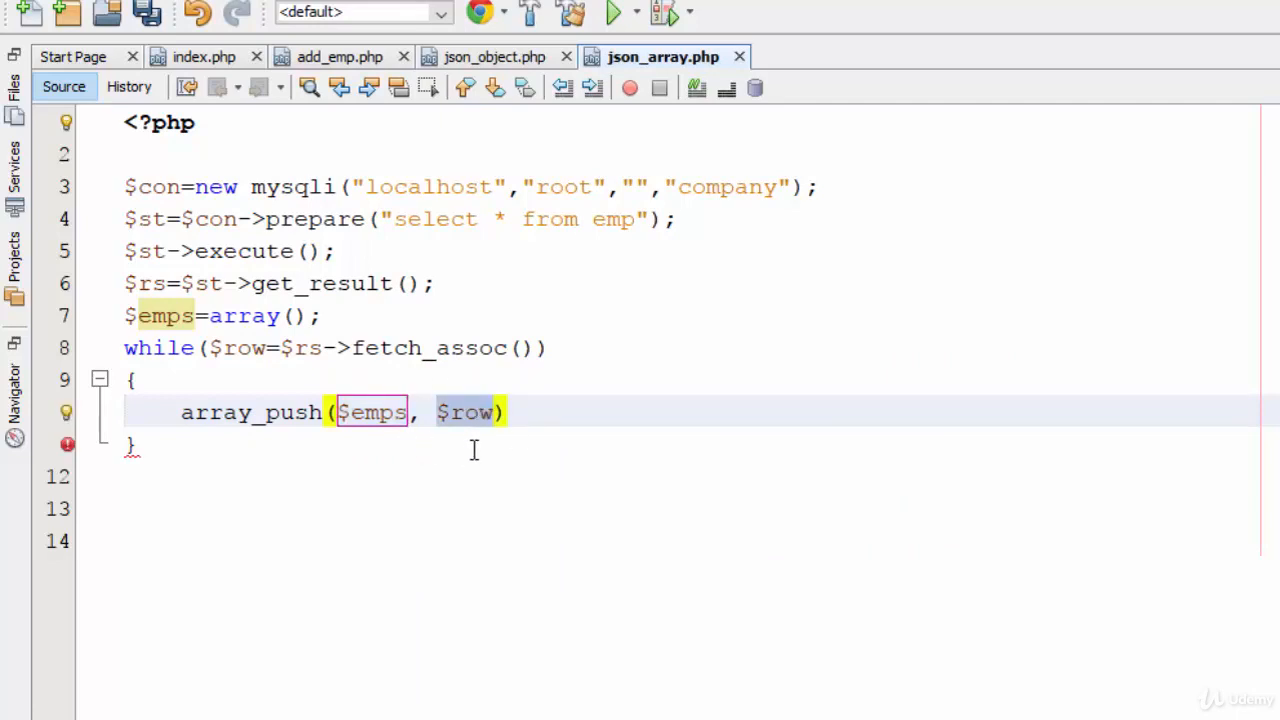
pyautogui.click(498, 412)
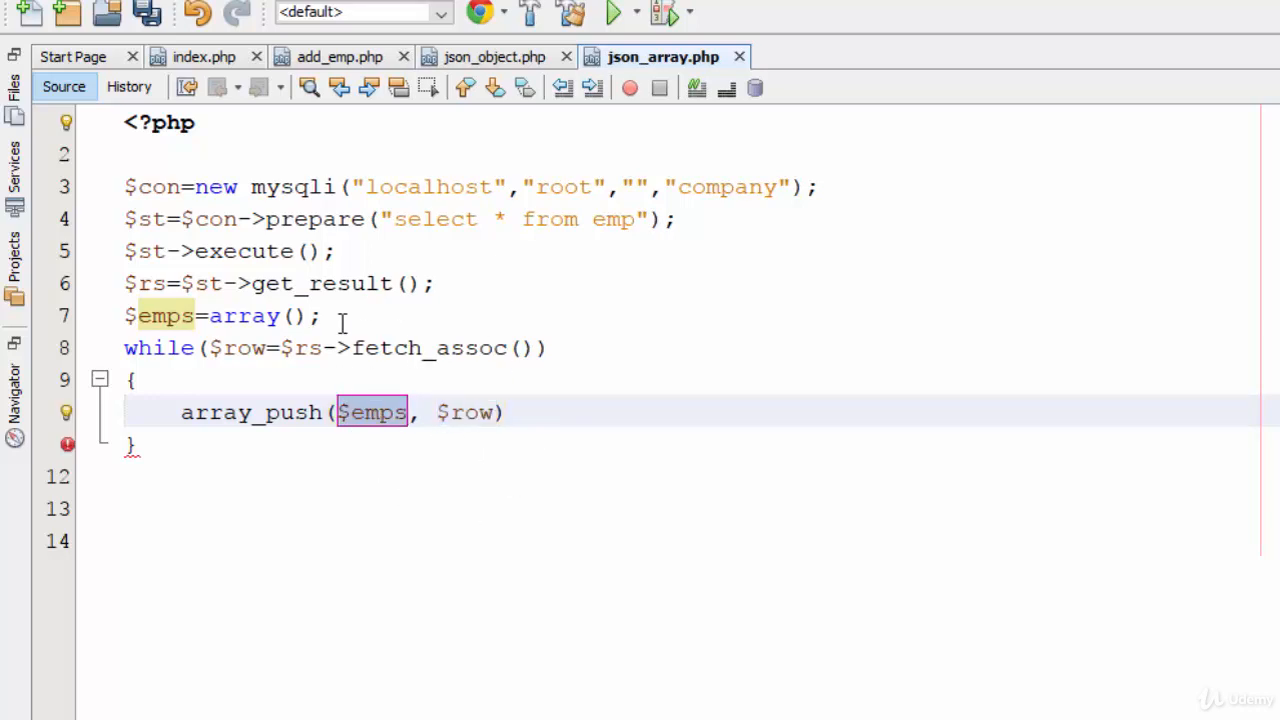
pyautogui.moveTo(460, 424)
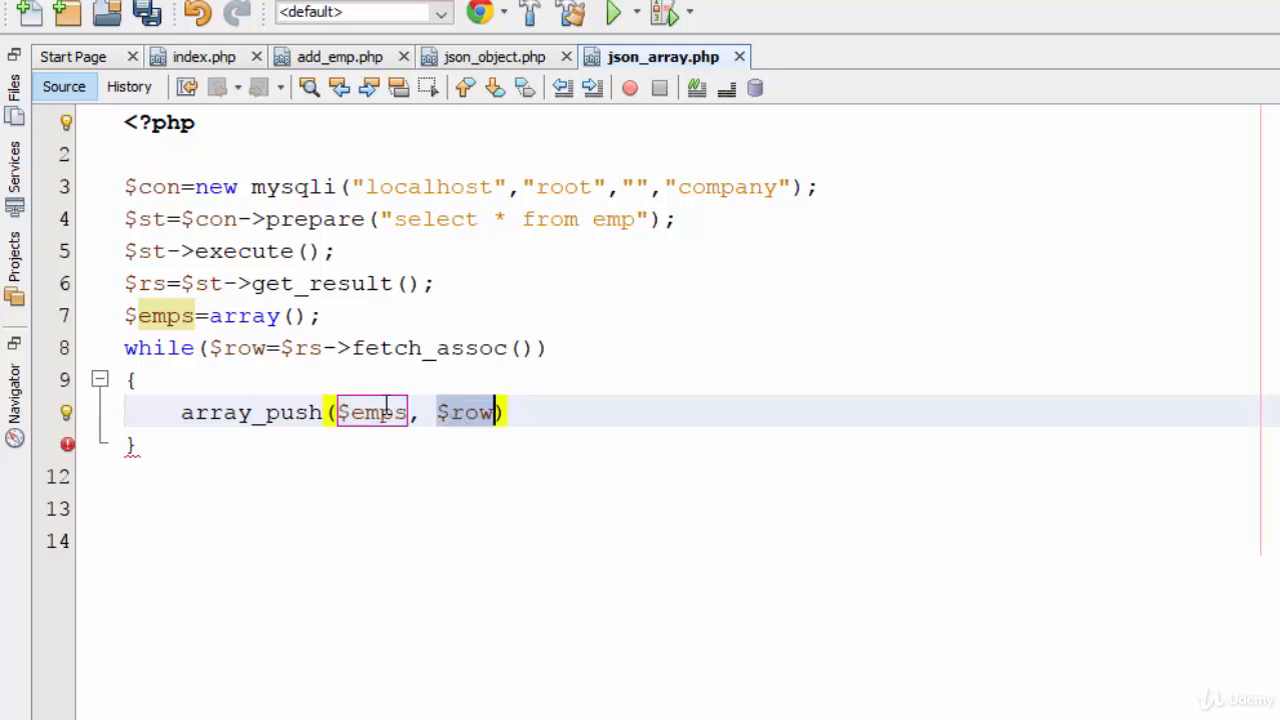
pyautogui.click(504, 412)
pyautogui.write(';')
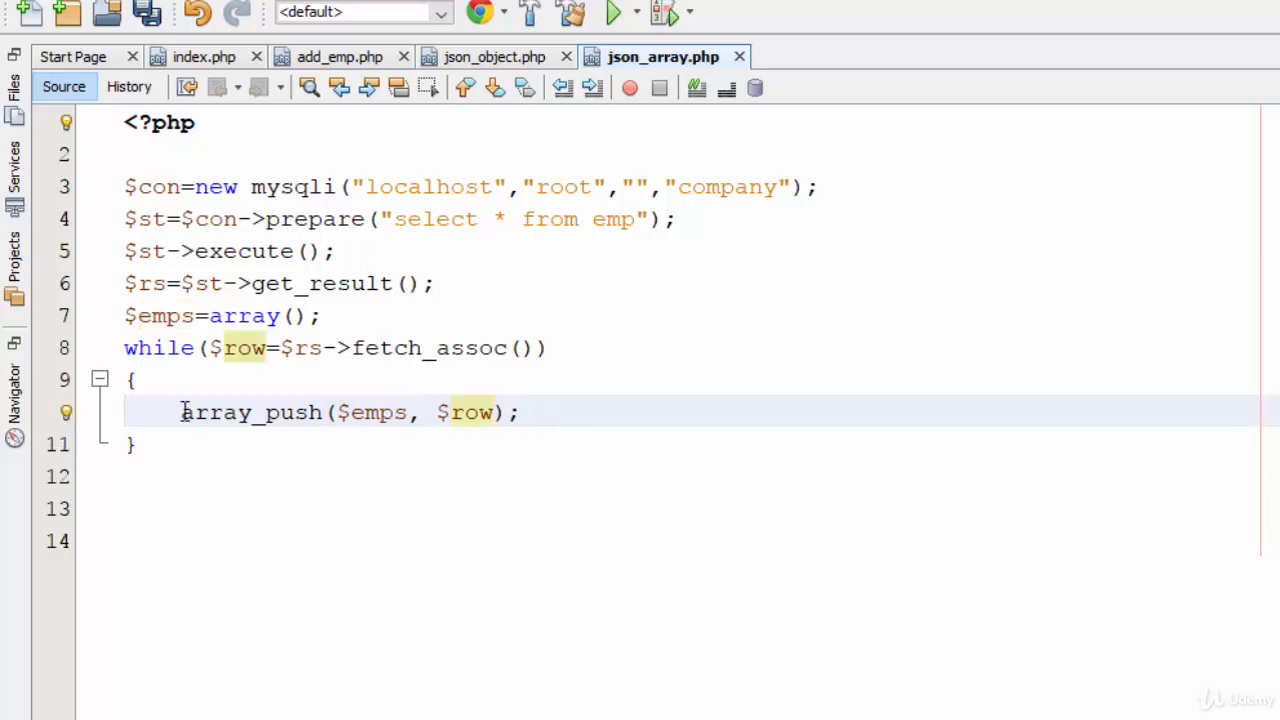
pyautogui.doubleClick(246, 412)
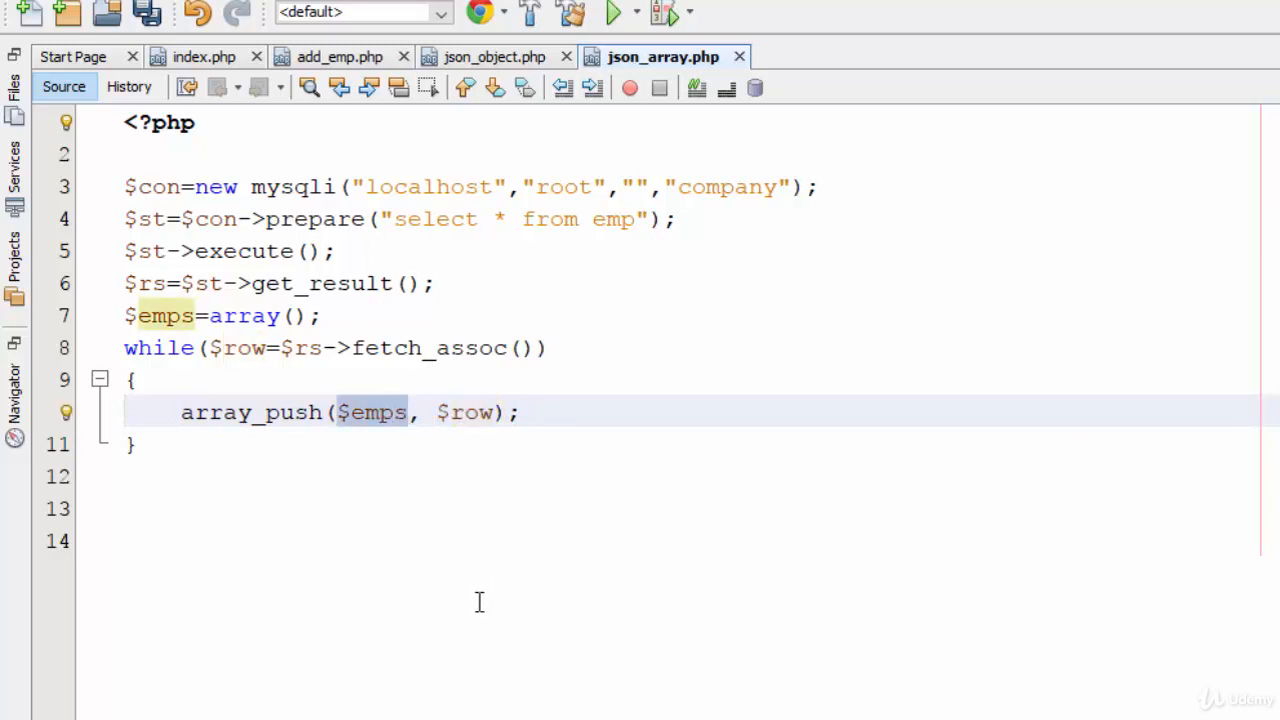
# Add echo json_encode($emps); and run the file so the browser shows the emp rows as a JSON array.
pyautogui.write('e')
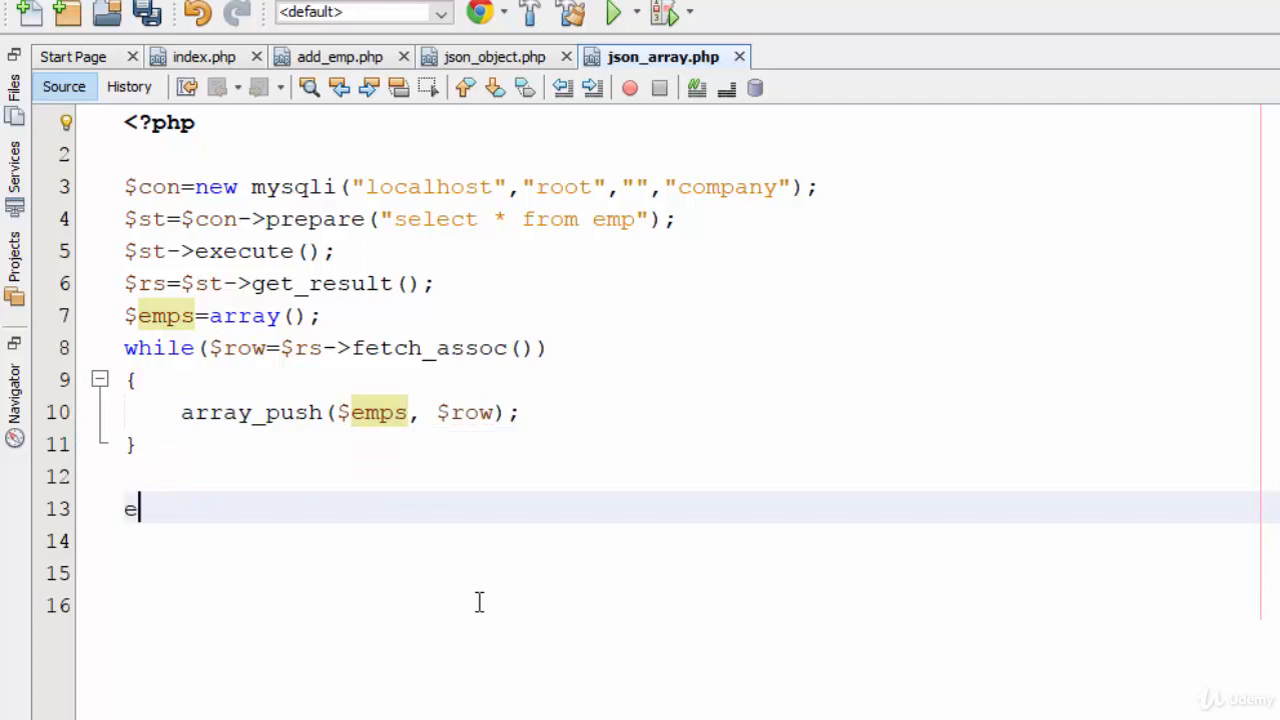
pyautogui.write('cho json')
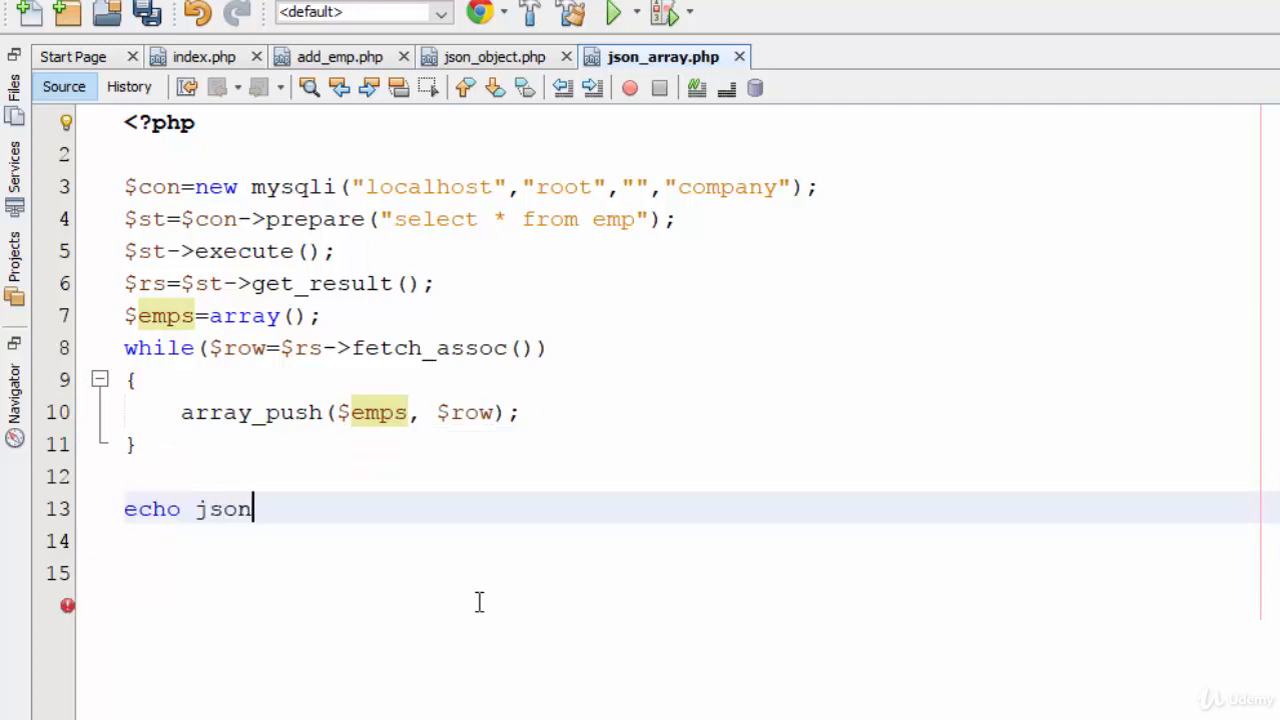
pyautogui.write('_encode(')
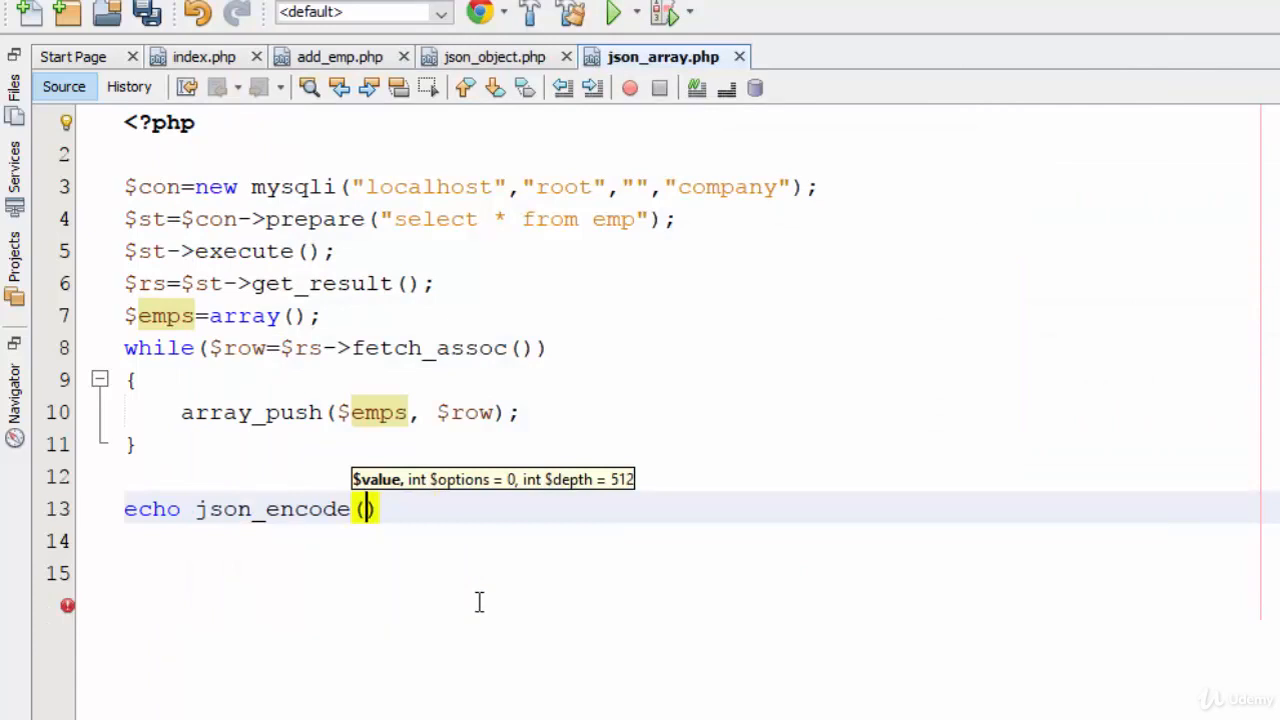
pyautogui.write('$emps')
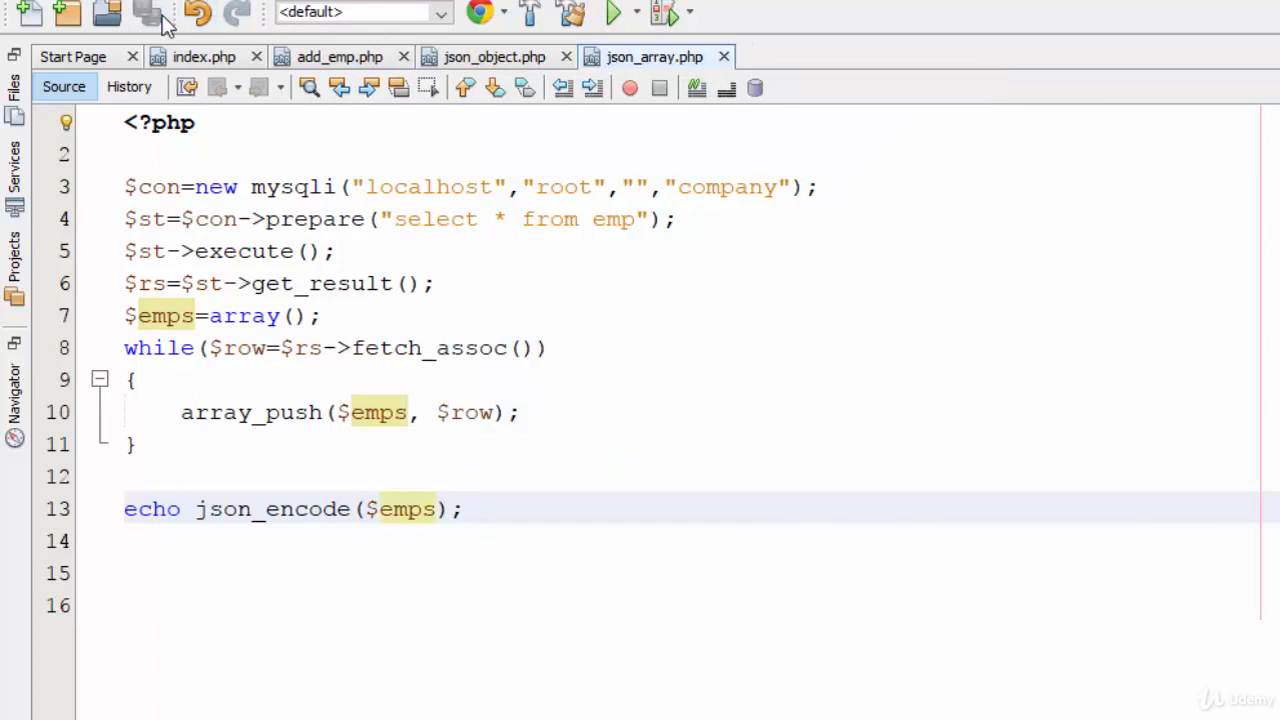
pyautogui.rightClick(808, 264)
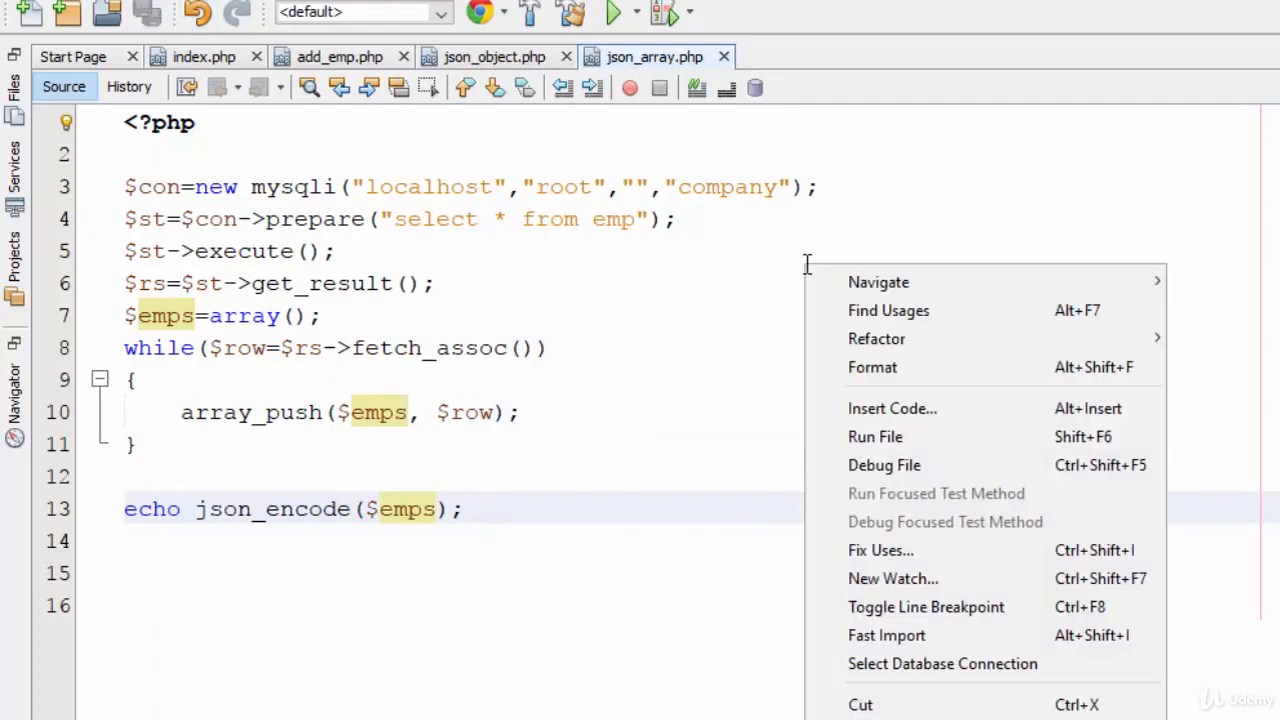
pyautogui.click(876, 436)
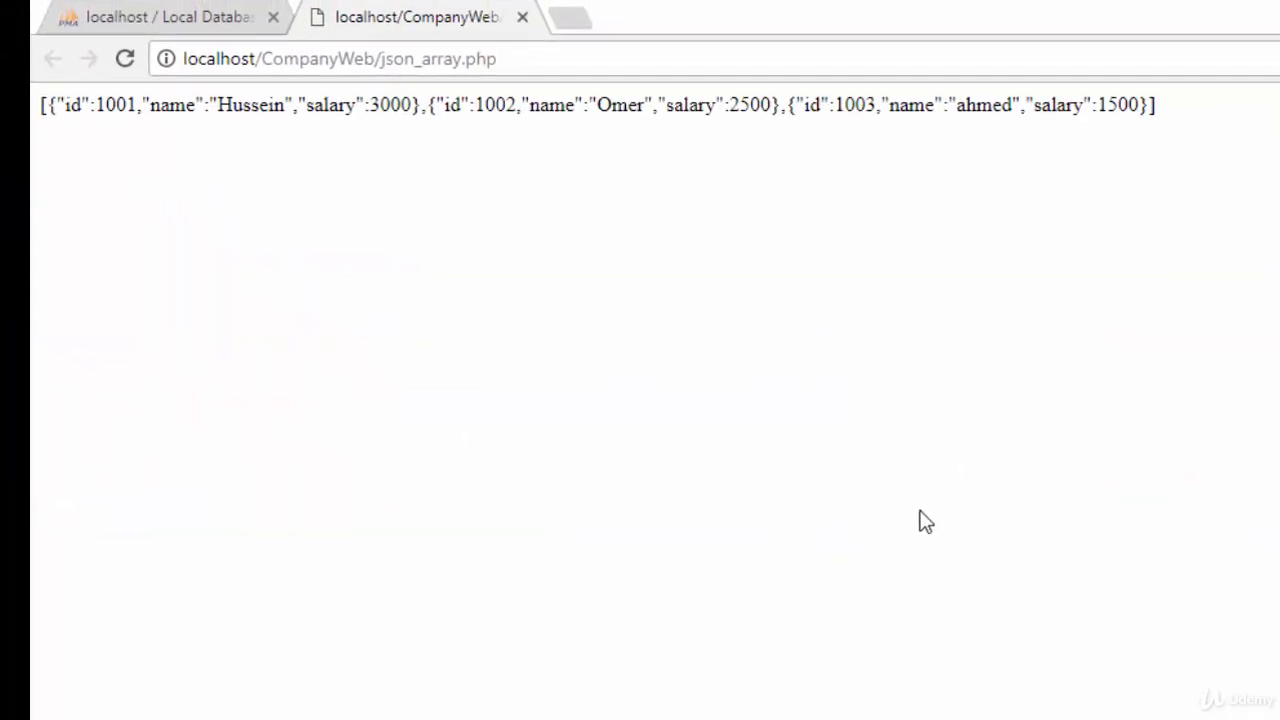